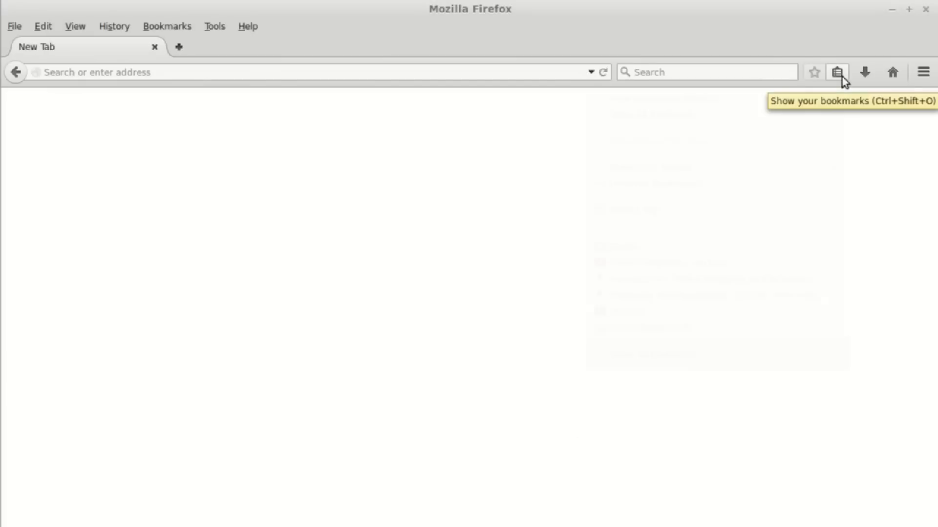
Show the bookmarks list with Google, YouTube, Amazon and the Linux folder
click(837, 72)
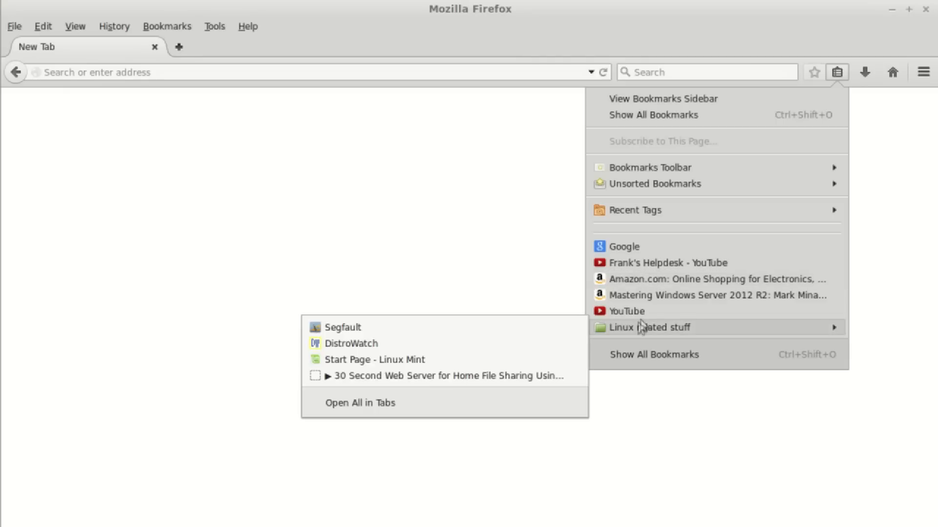
mouse_move(439, 234)
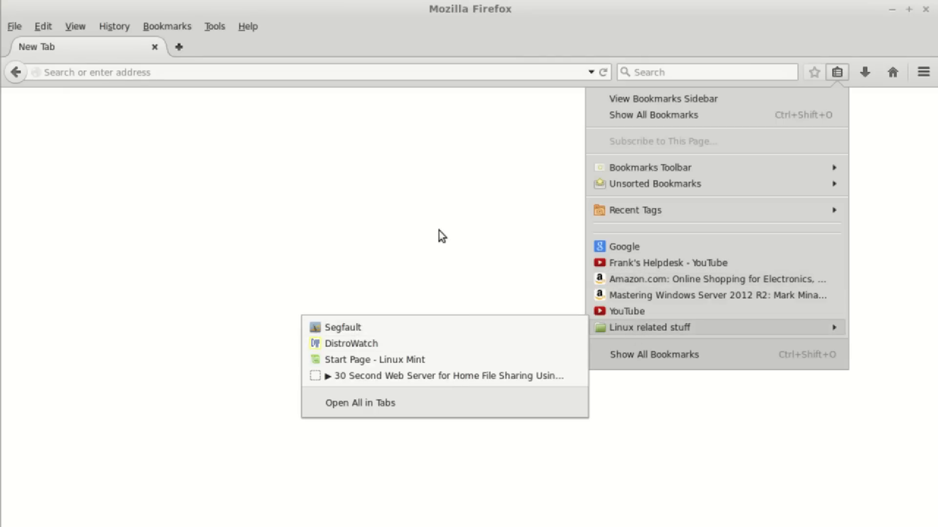
mouse_move(447, 228)
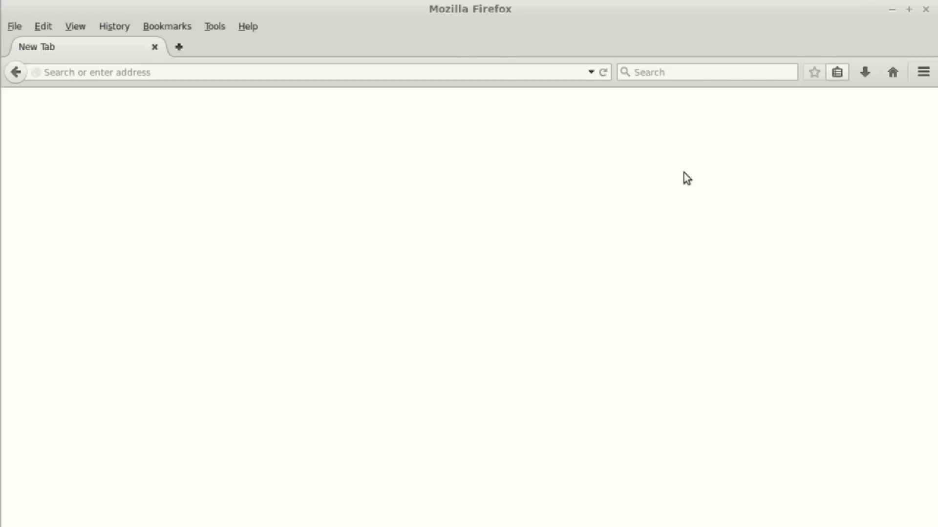
click(837, 72)
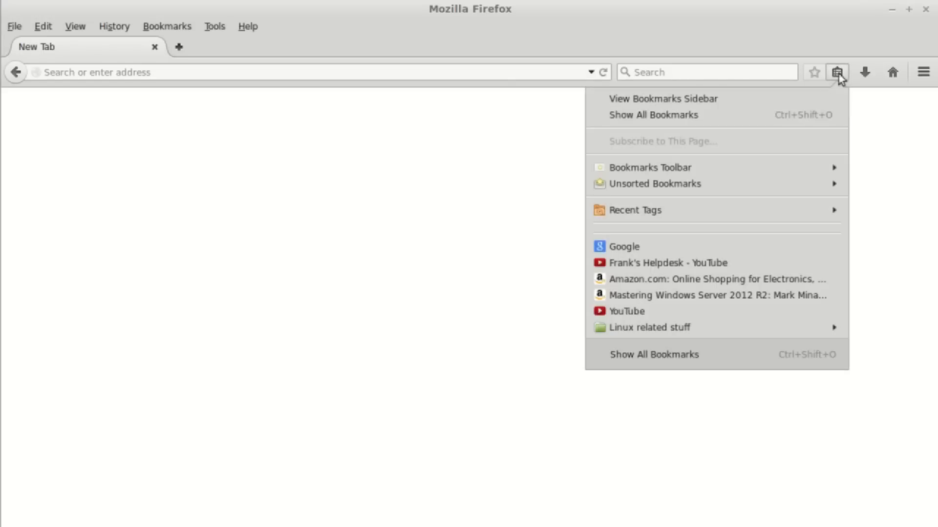
mouse_move(677, 301)
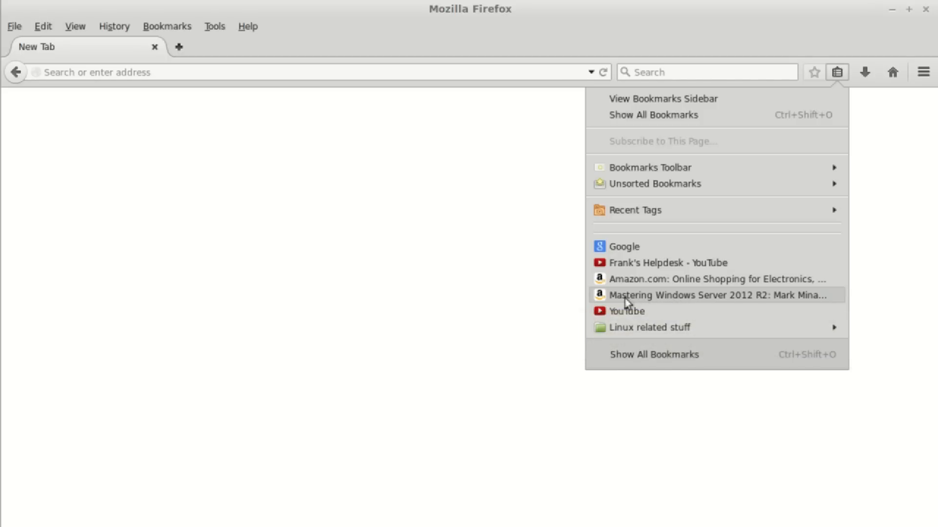
mouse_move(639, 297)
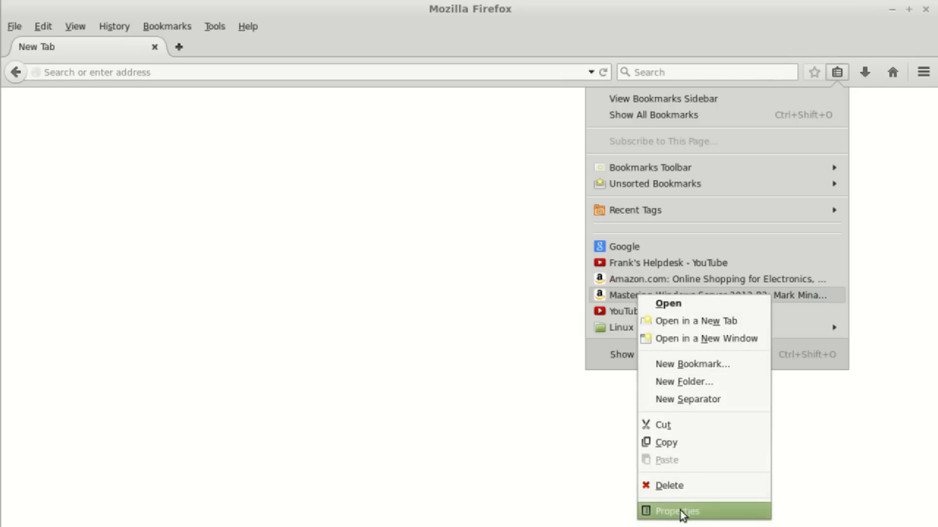
Set the bookmark's description to 'Recommended by Oscar' and save its properties
click(677, 524)
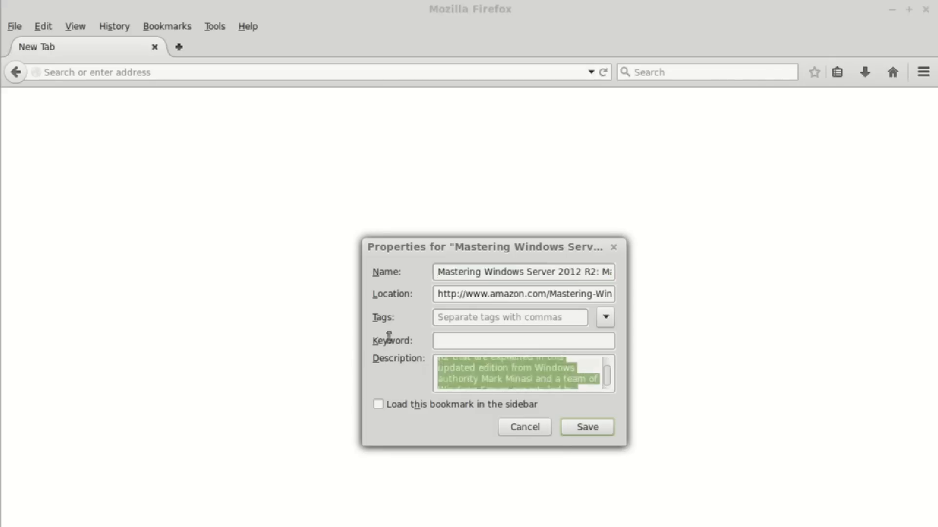
key(Delete)
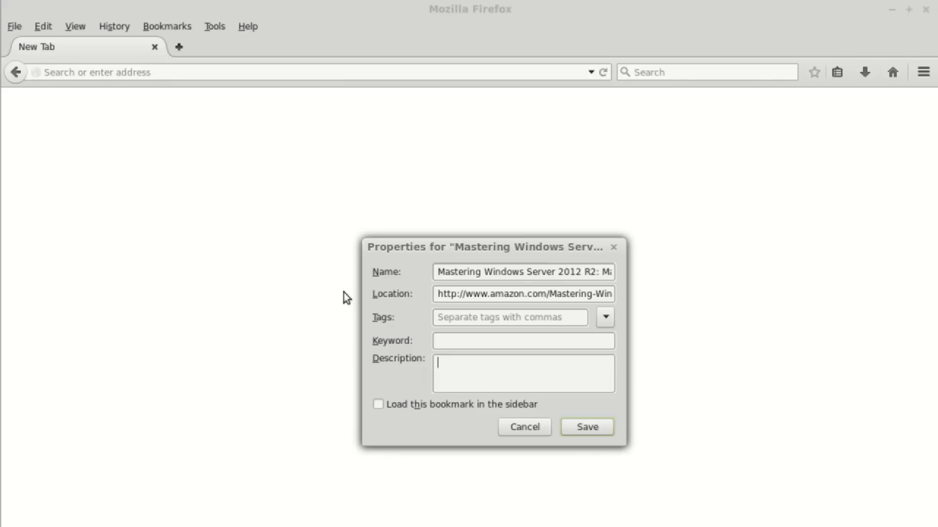
text(Recommended by)
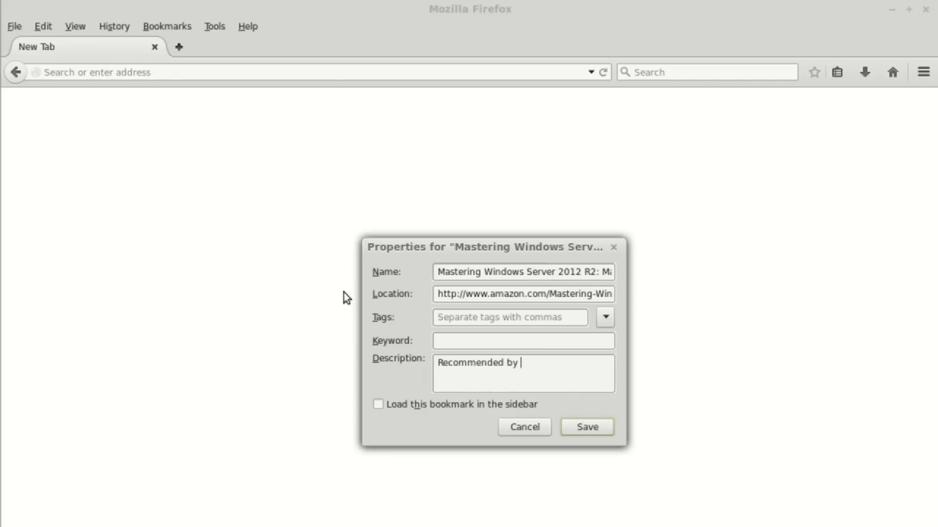
text(Oscar)
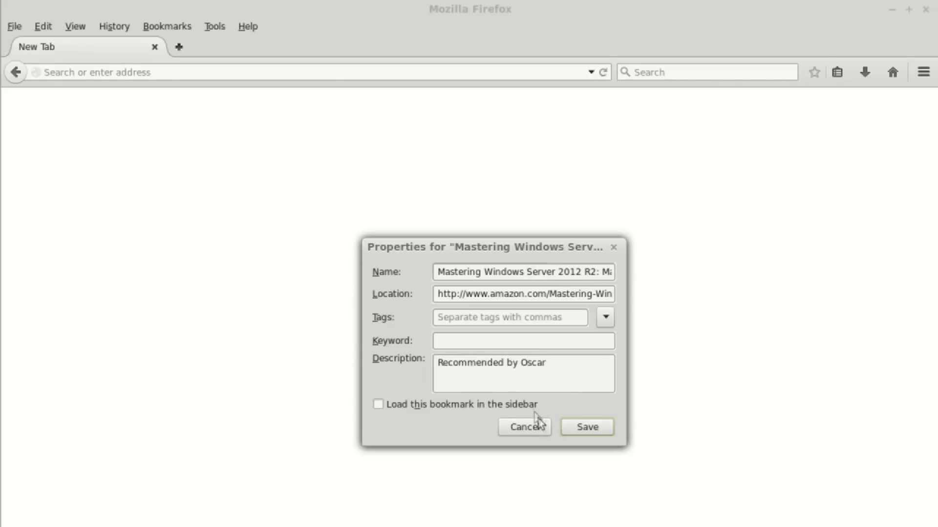
mouse_move(576, 433)
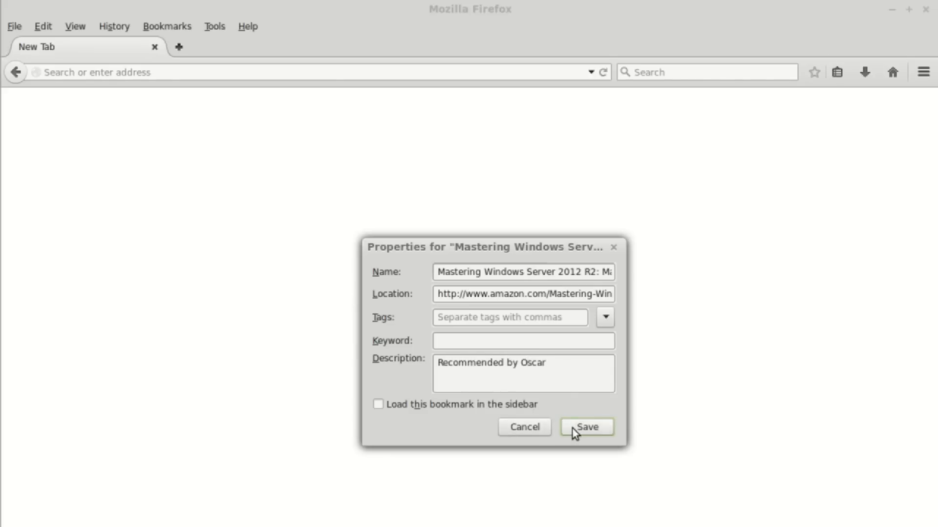
click(586, 428)
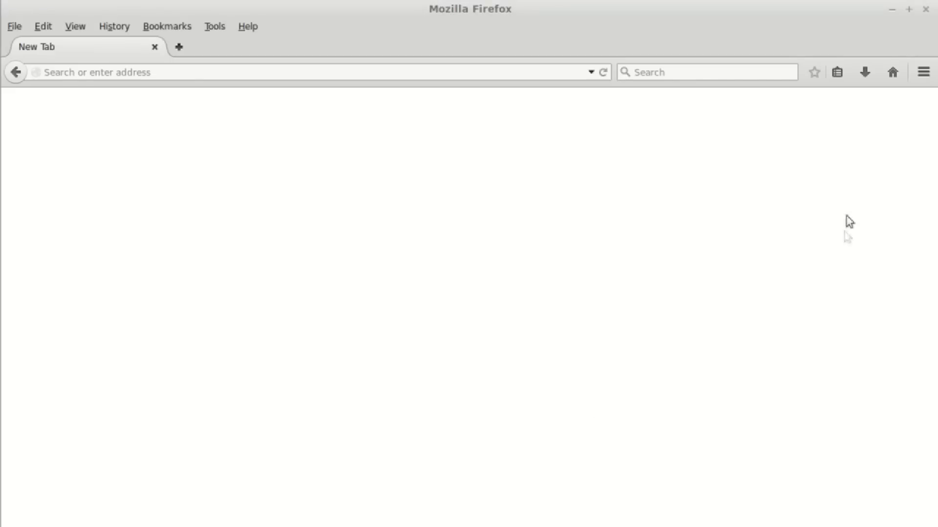
mouse_move(838, 72)
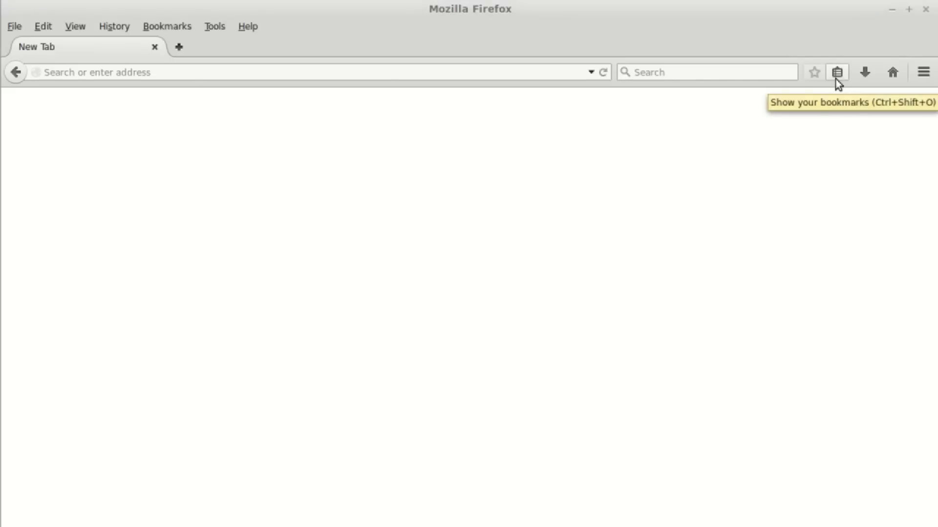
mouse_move(789, 165)
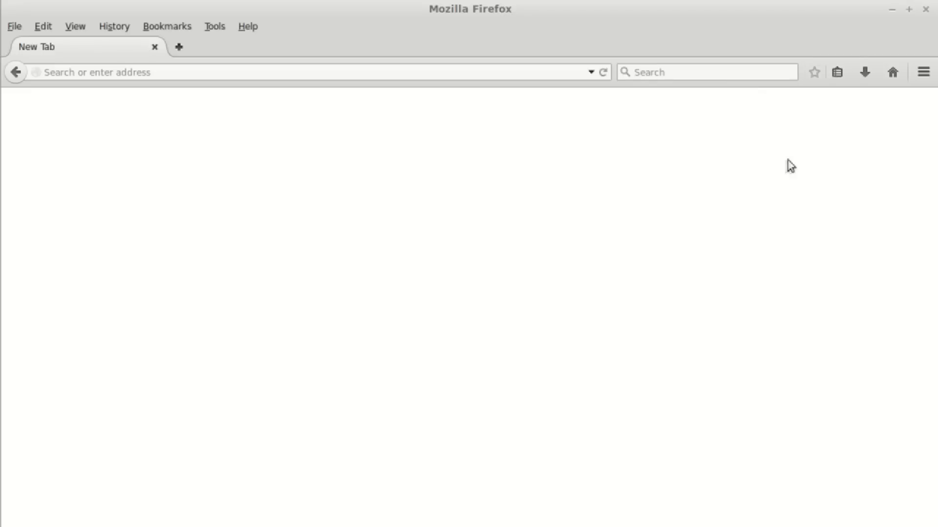
click(43, 25)
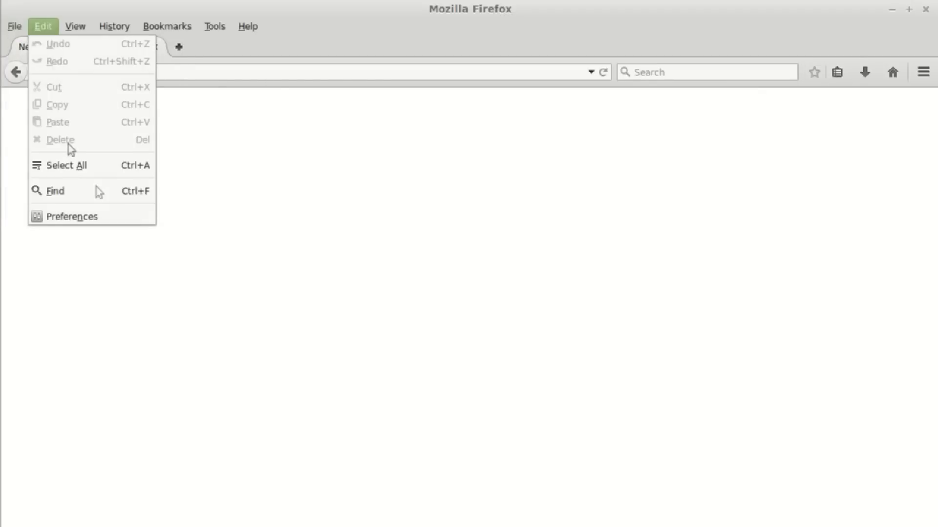
click(16, 26)
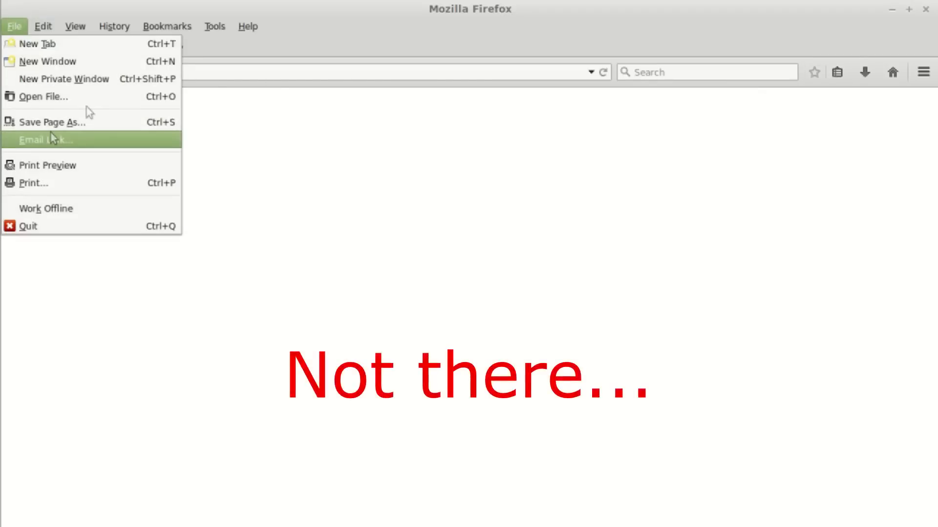
click(249, 25)
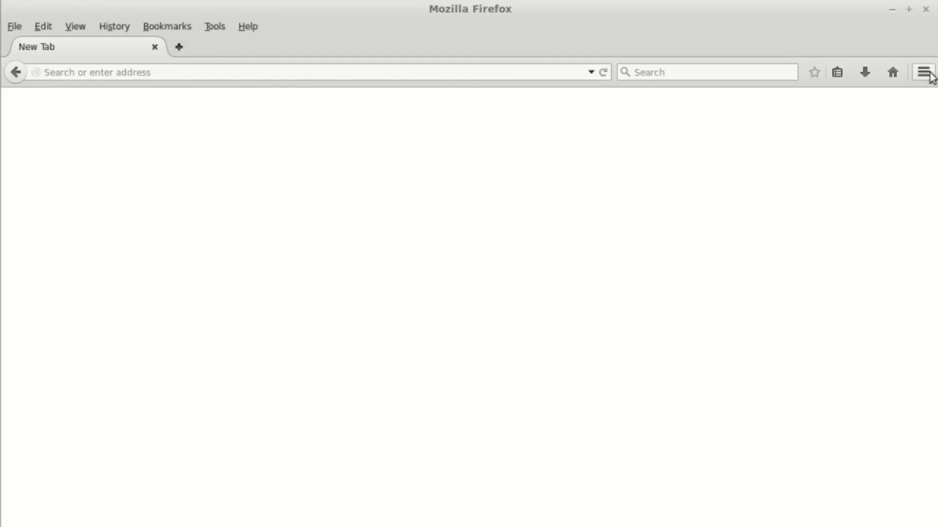
click(924, 73)
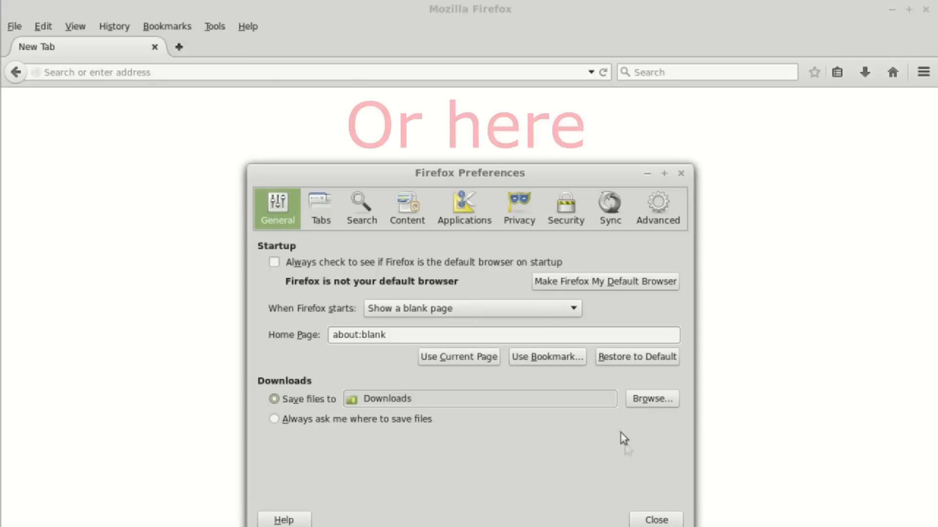
click(659, 520)
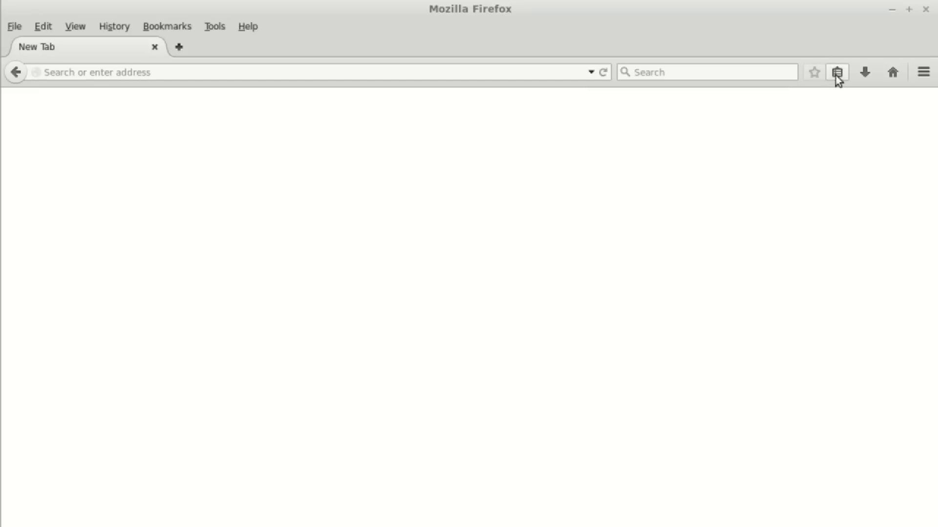
Show All Bookmarks and list the Library's Import and Backup options
click(837, 72)
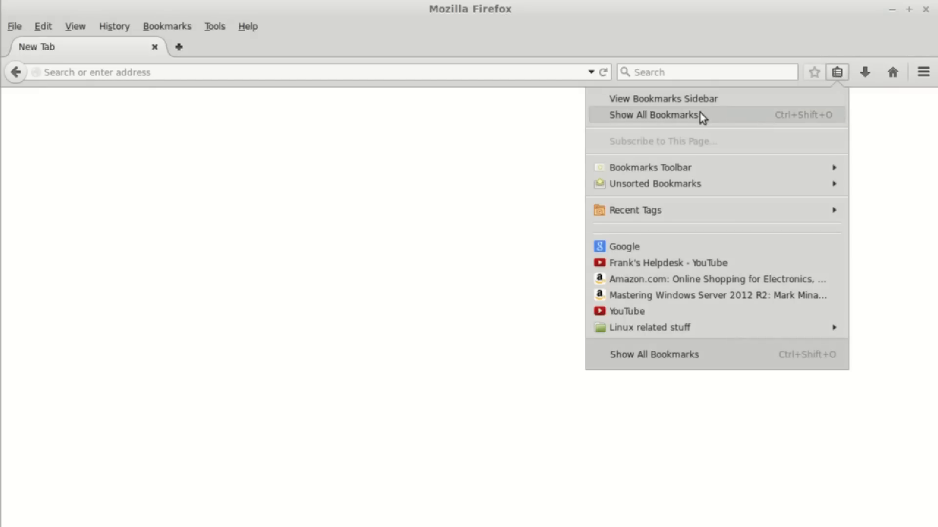
click(652, 115)
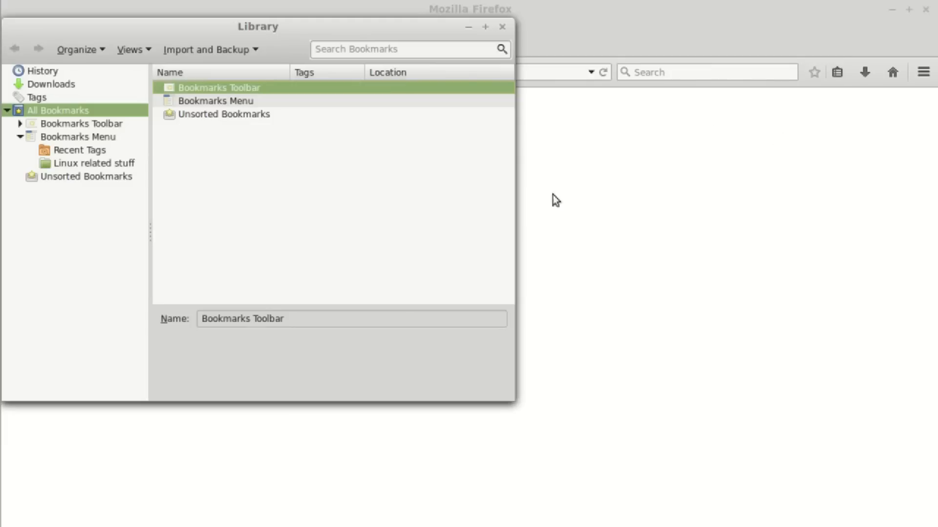
mouse_move(391, 223)
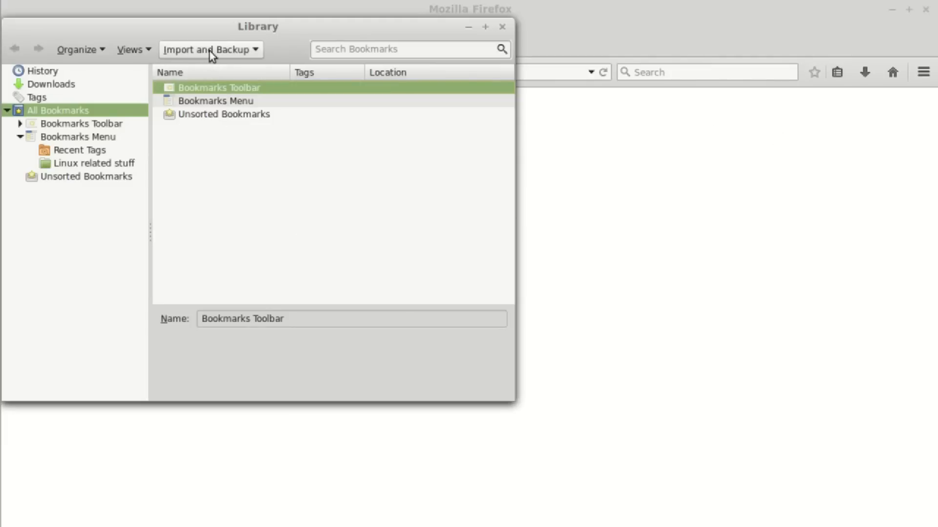
mouse_move(213, 57)
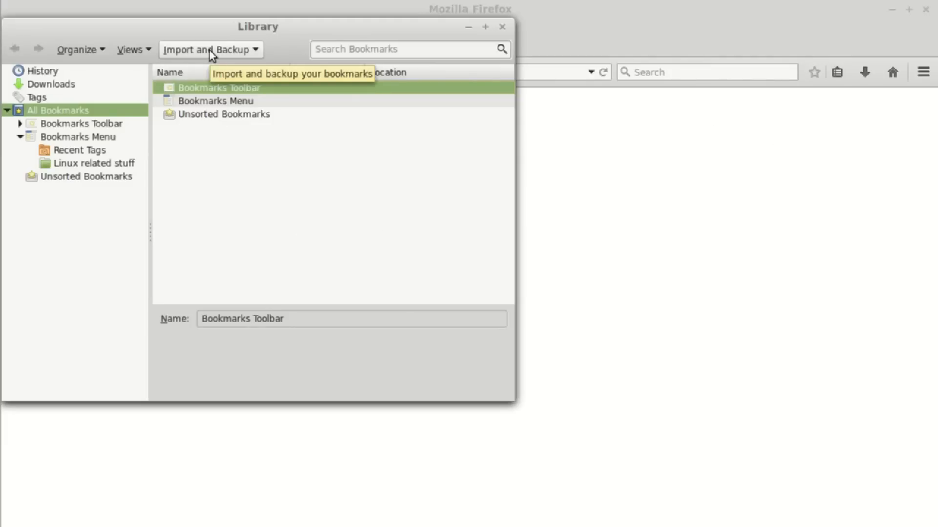
click(211, 49)
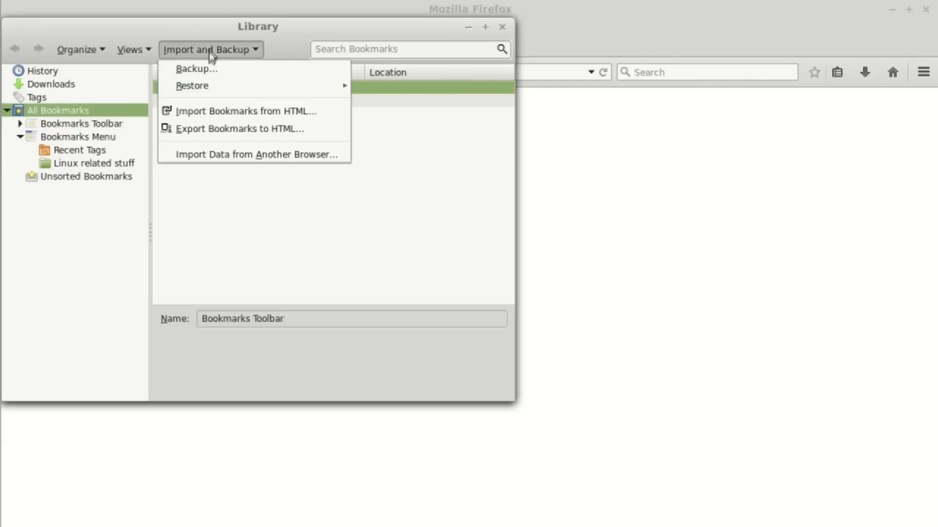
mouse_move(227, 136)
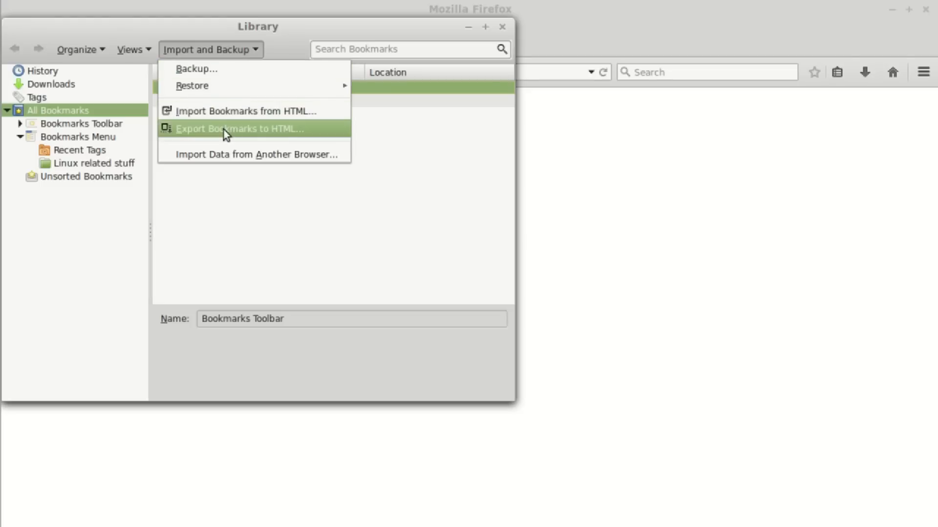
mouse_move(258, 141)
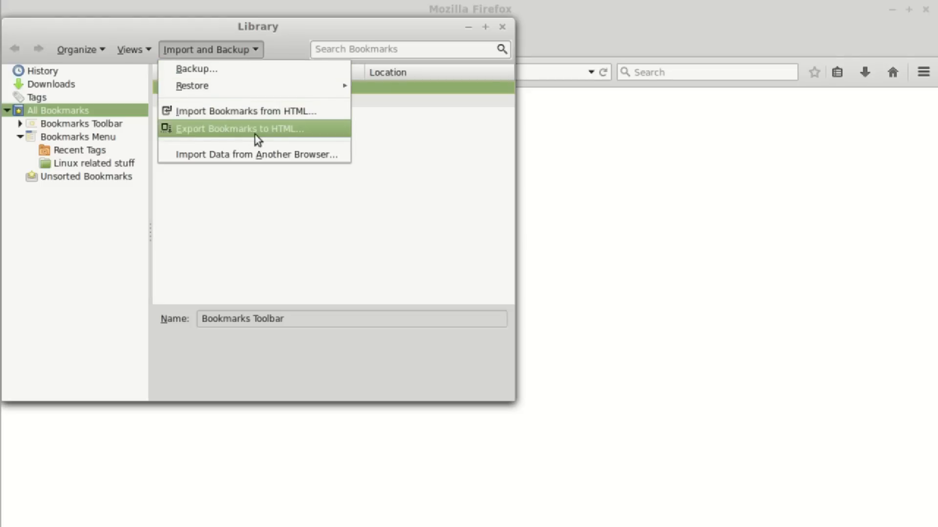
mouse_move(201, 72)
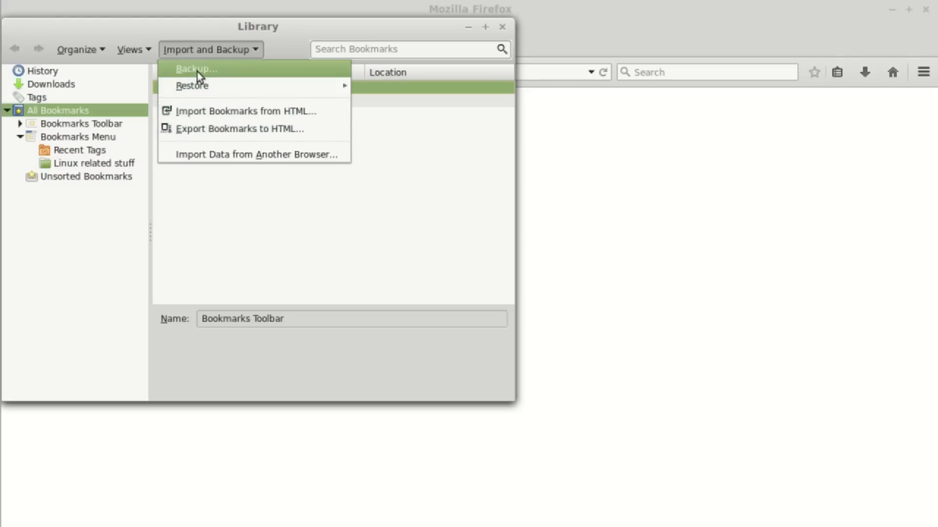
Start a Backup so a dated .json bookmarks file is proposed on the Desktop
click(198, 68)
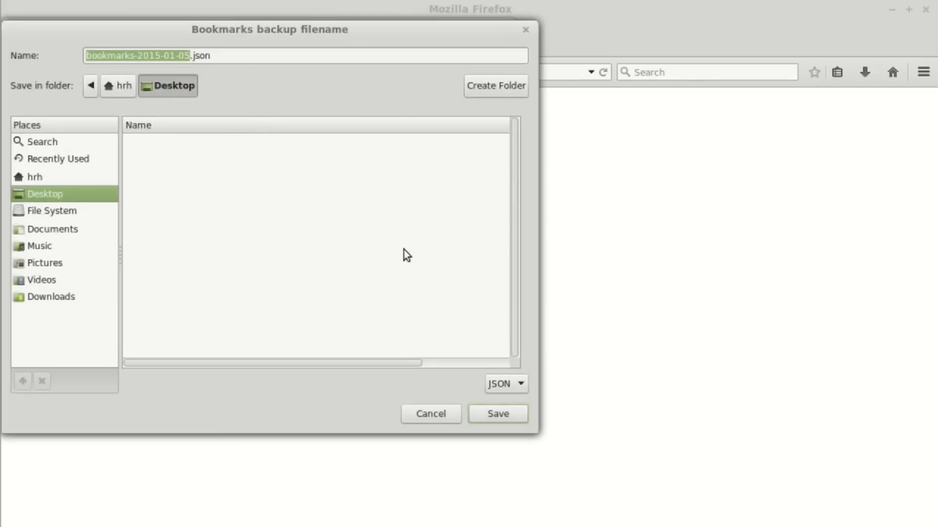
mouse_move(176, 64)
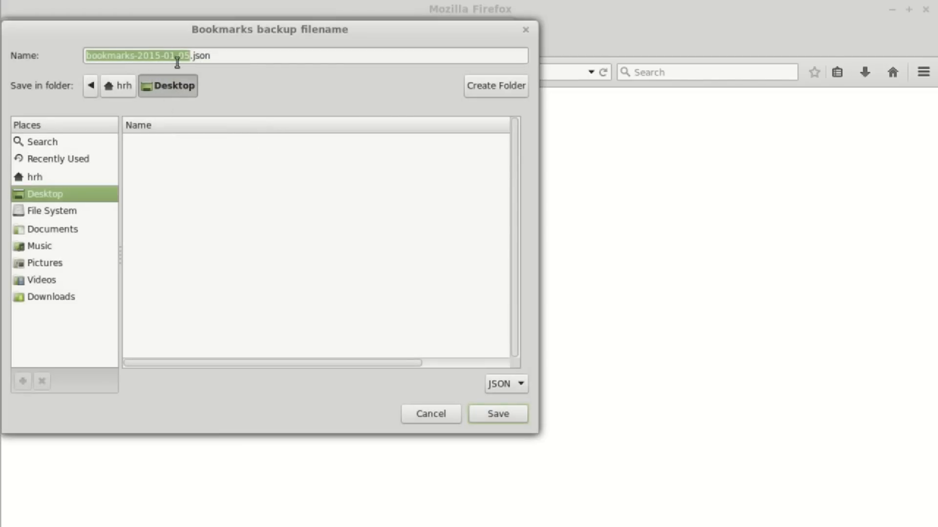
mouse_move(217, 55)
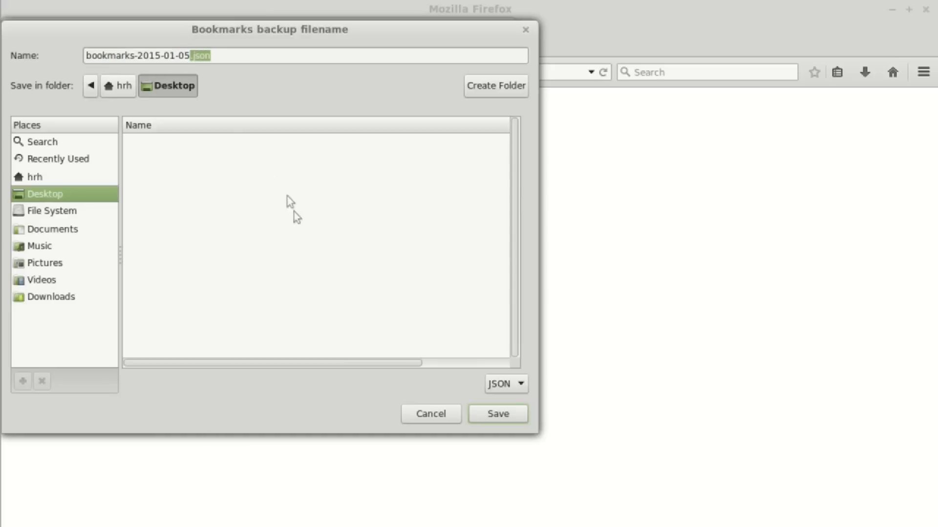
mouse_move(301, 225)
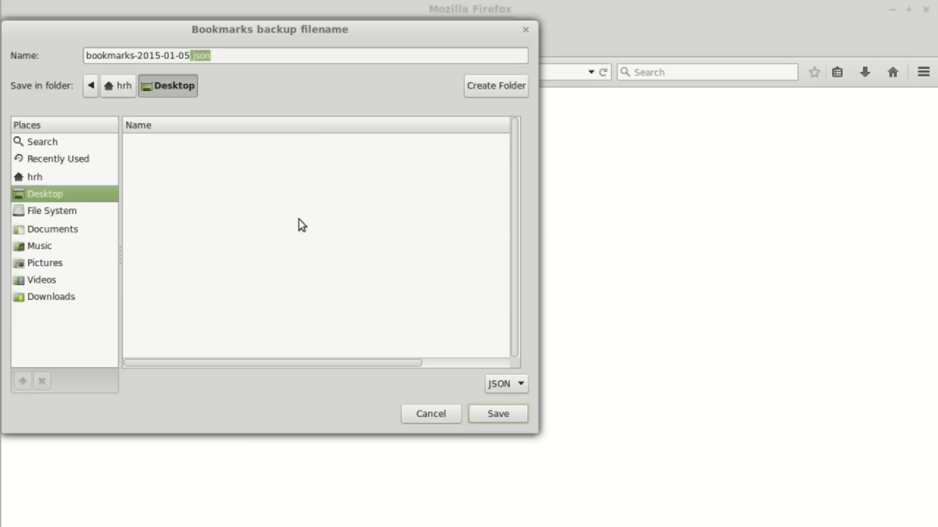
mouse_move(285, 223)
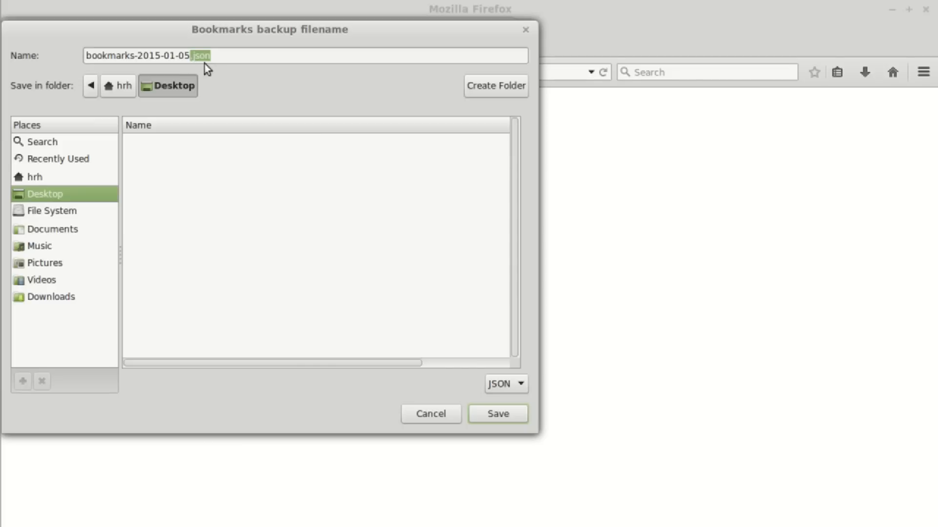
mouse_move(367, 237)
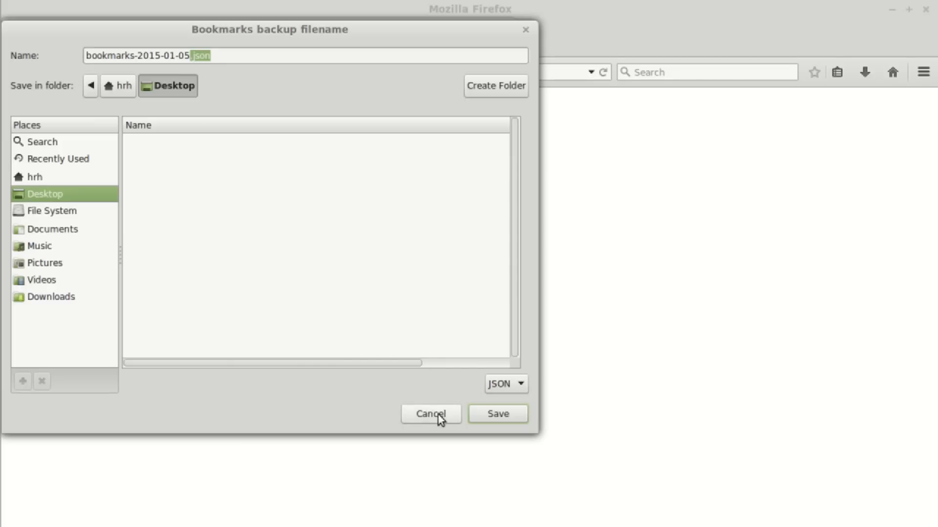
Cancel the JSON backup and start Export Bookmarks to HTML instead
click(431, 414)
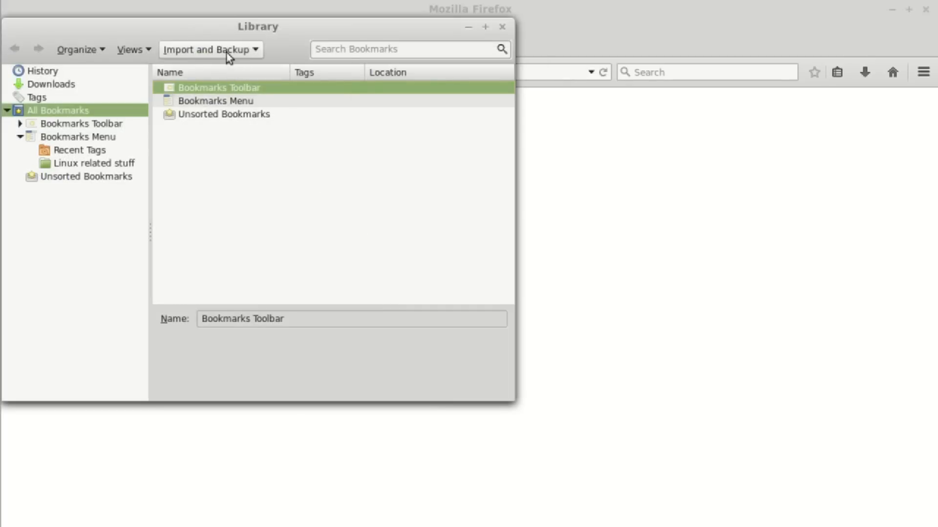
click(210, 49)
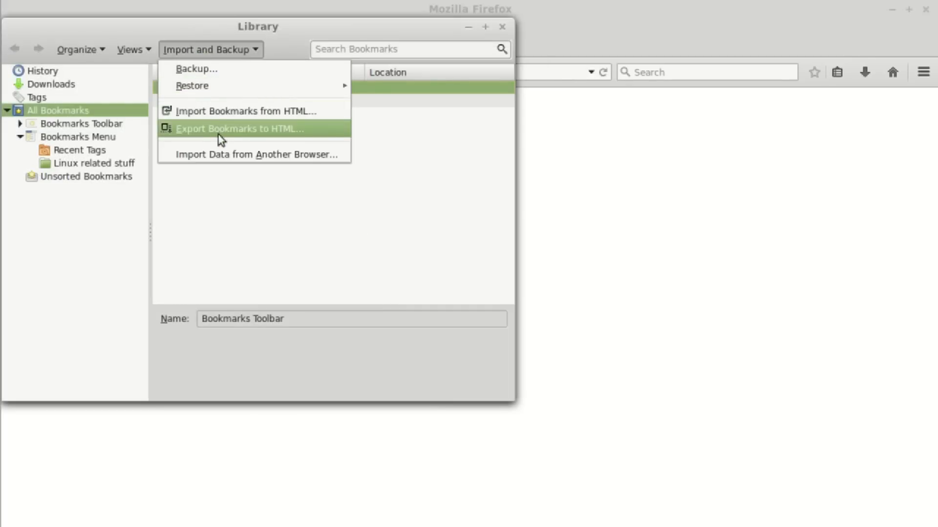
click(244, 129)
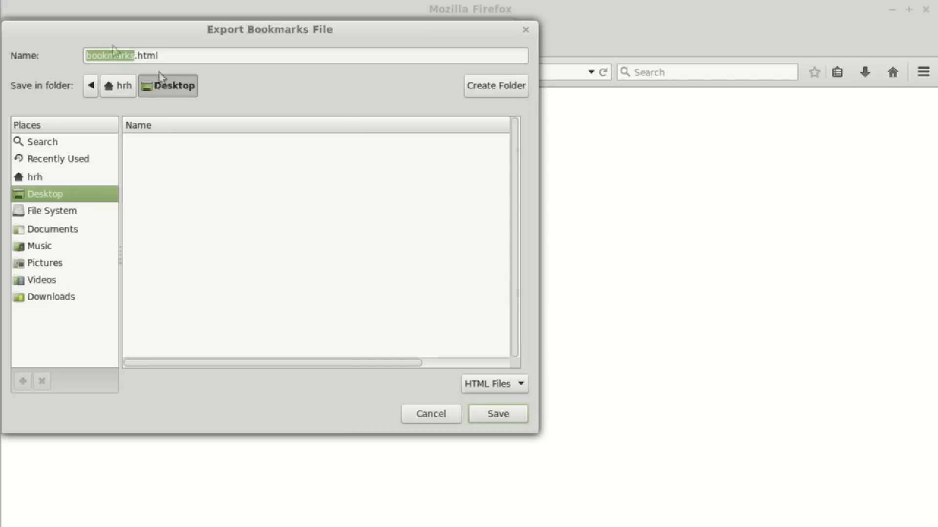
Inspect the proposed bookmarks.html name on the Desktop, then dismiss the export prompt
click(136, 55)
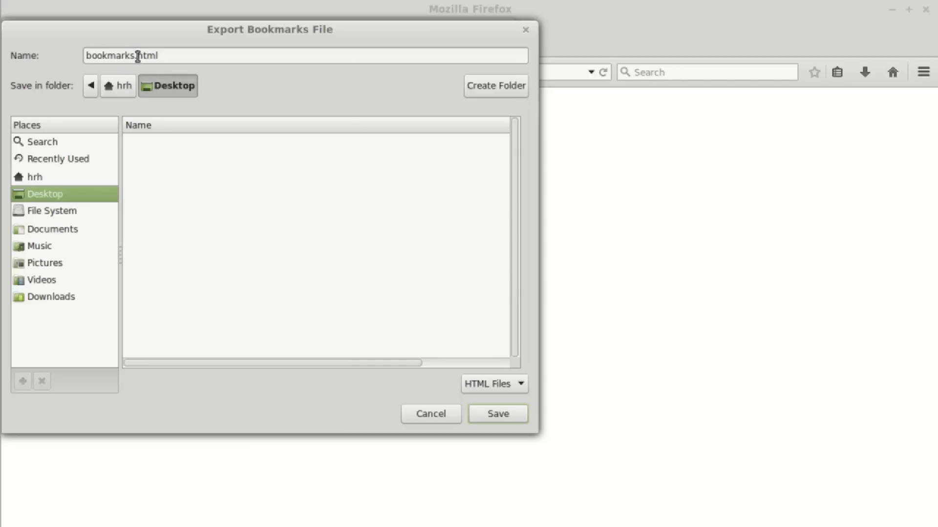
mouse_move(218, 179)
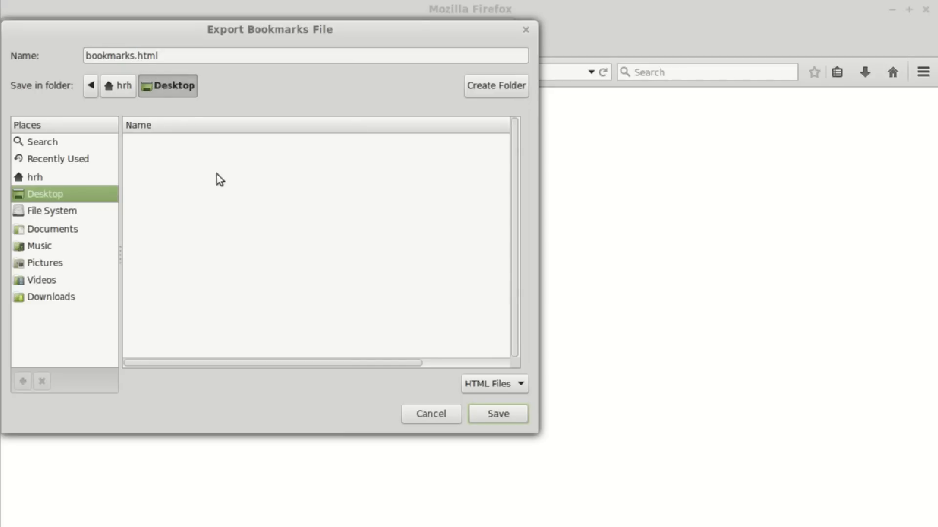
click(168, 55)
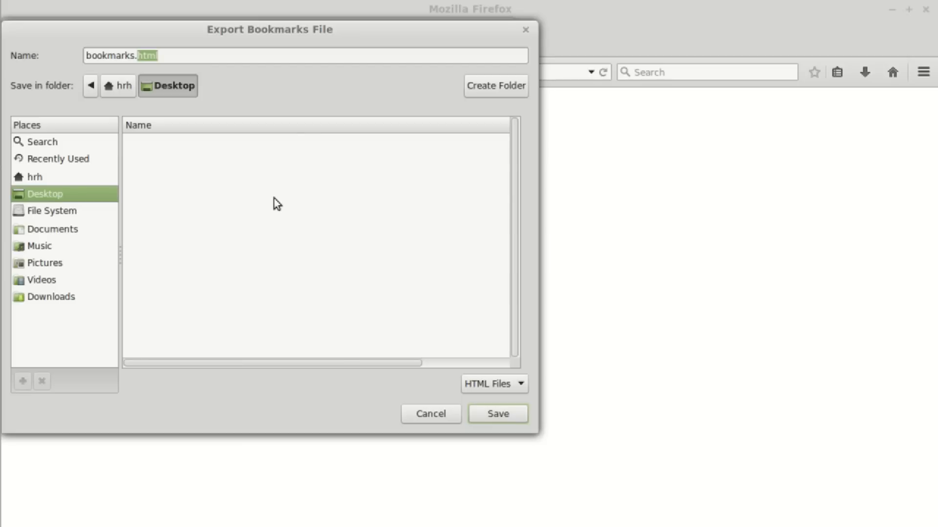
mouse_move(259, 192)
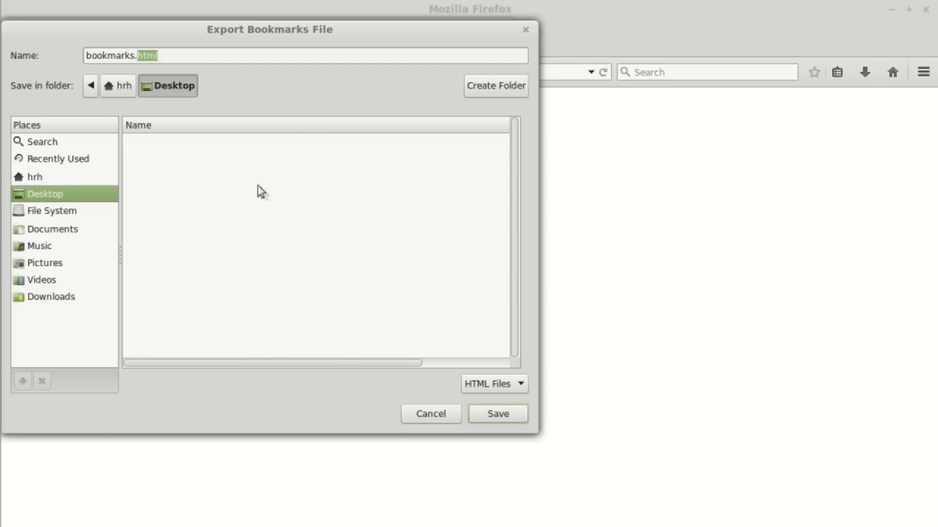
mouse_move(237, 179)
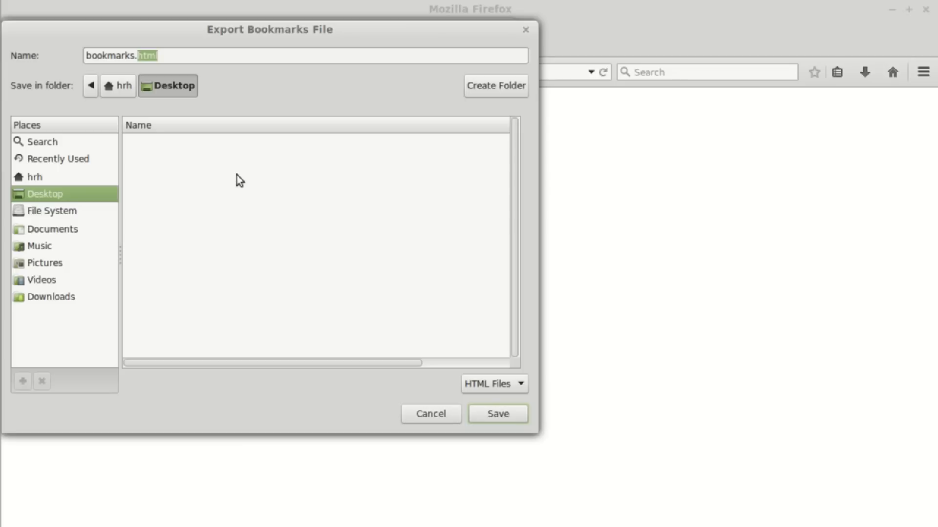
click(497, 414)
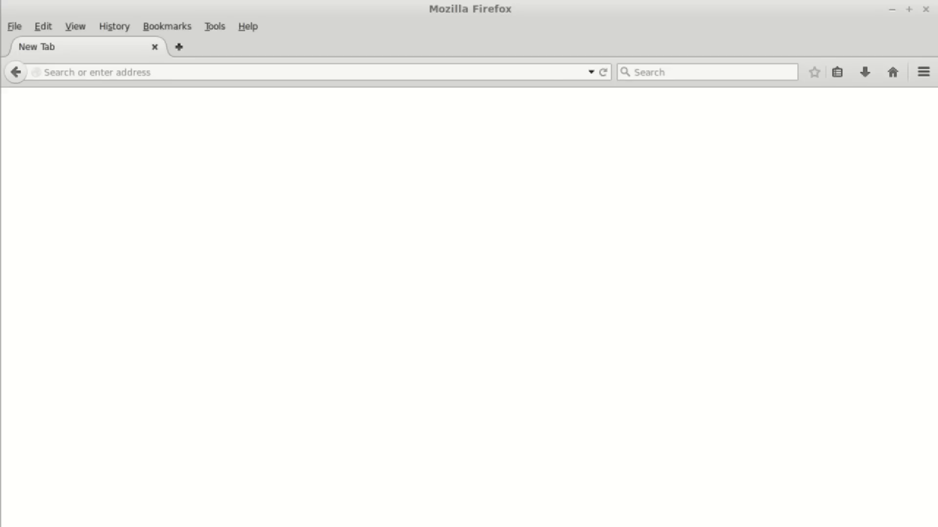
click(838, 72)
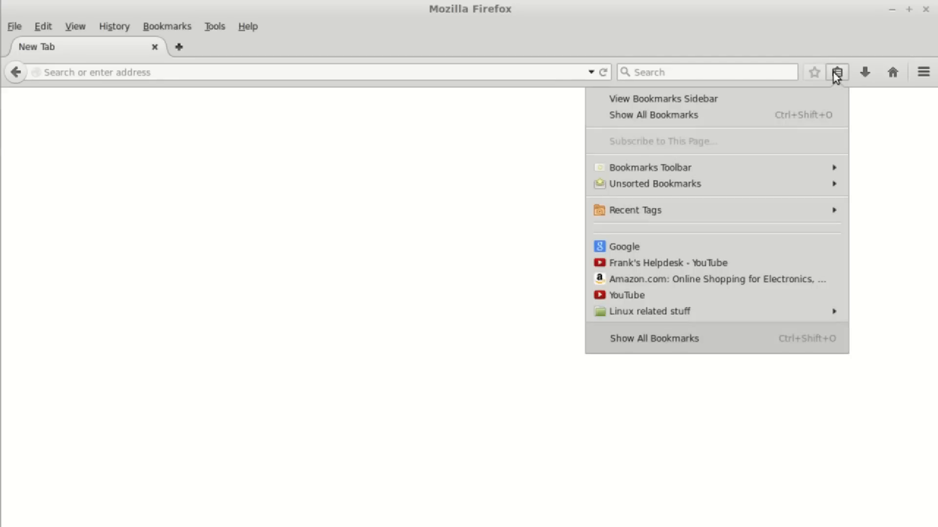
mouse_move(673, 249)
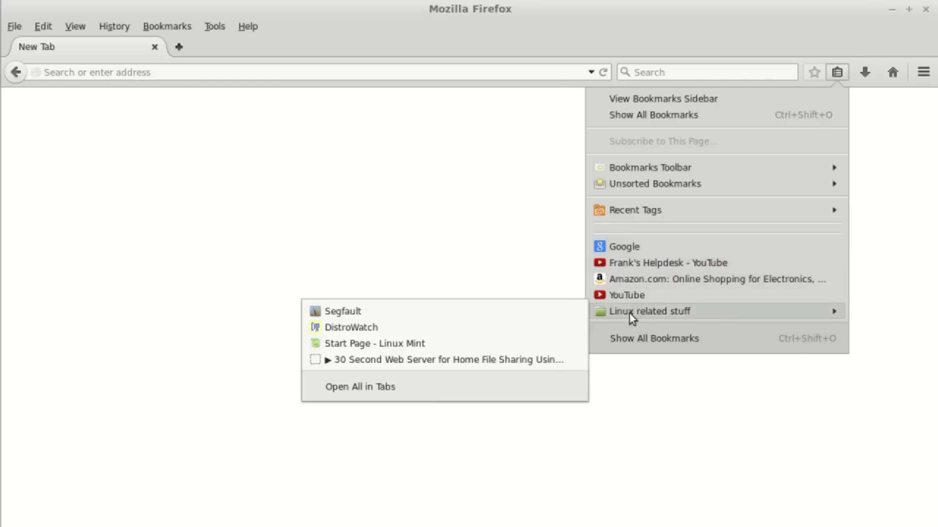
mouse_move(364, 352)
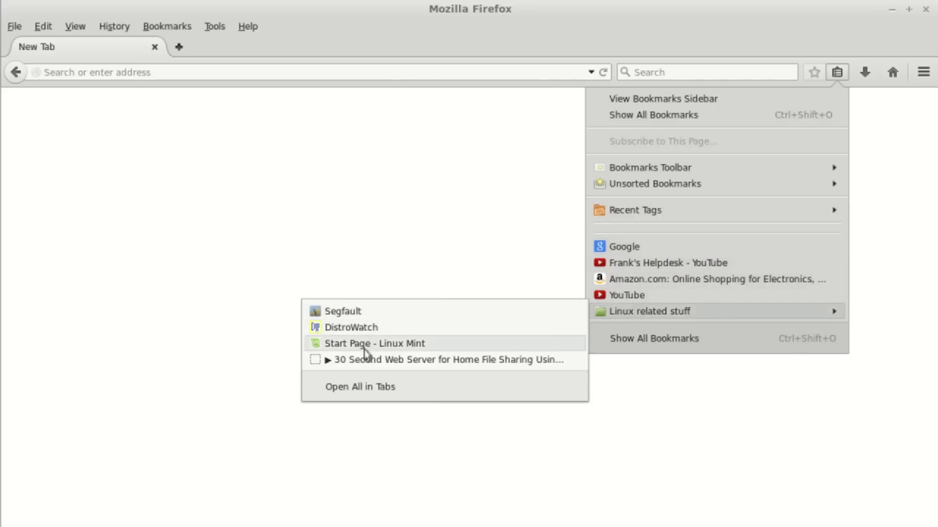
mouse_move(371, 326)
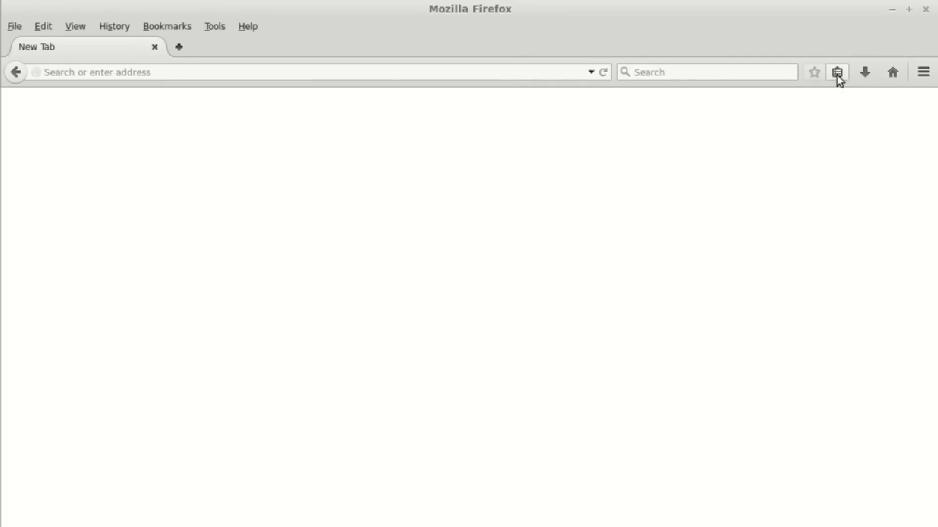
Save a dated JSON backup of all bookmarks to the desktop
click(838, 72)
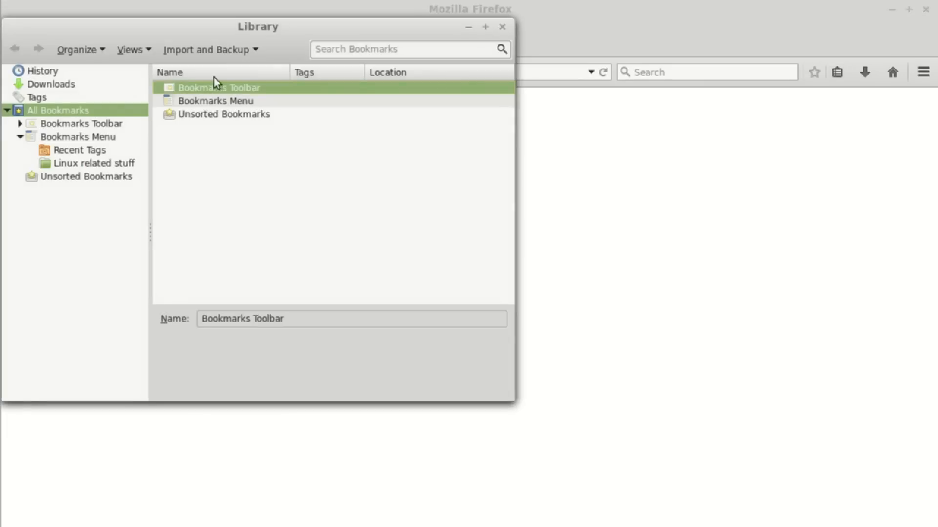
click(210, 49)
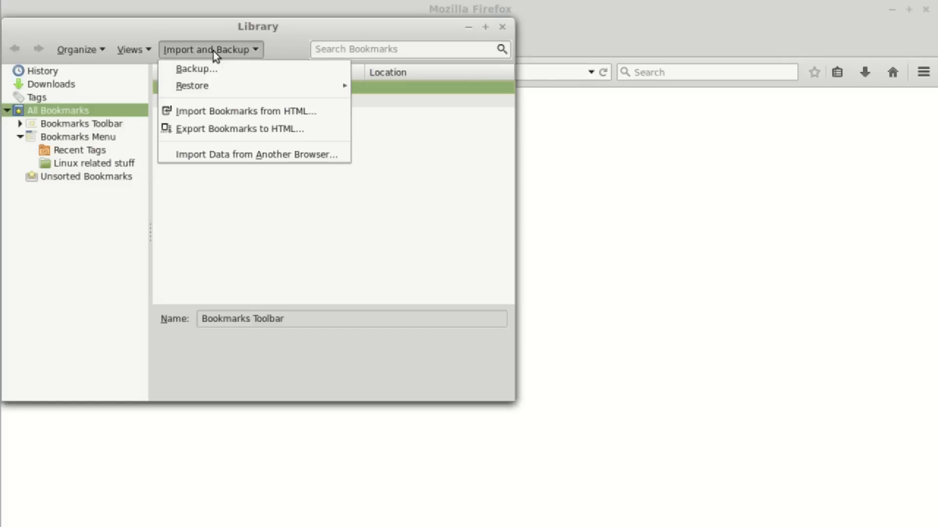
mouse_move(217, 58)
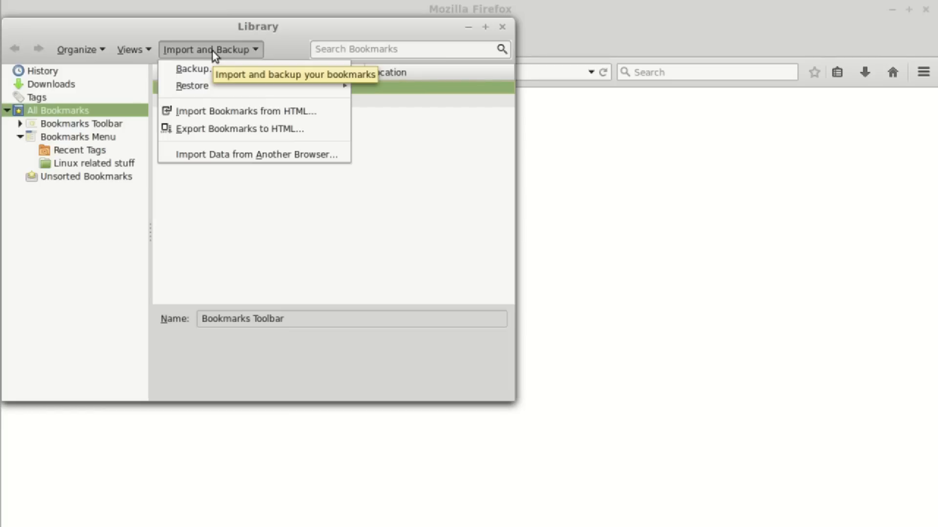
mouse_move(211, 71)
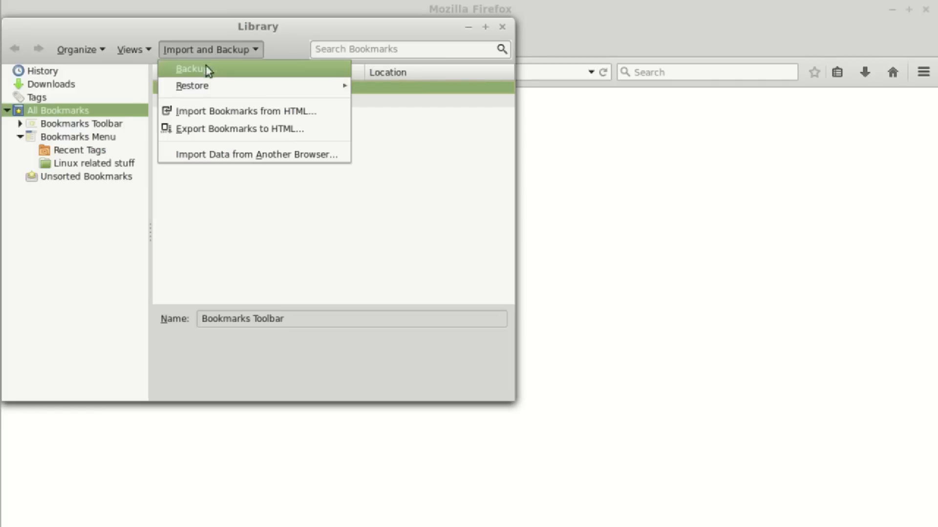
click(188, 69)
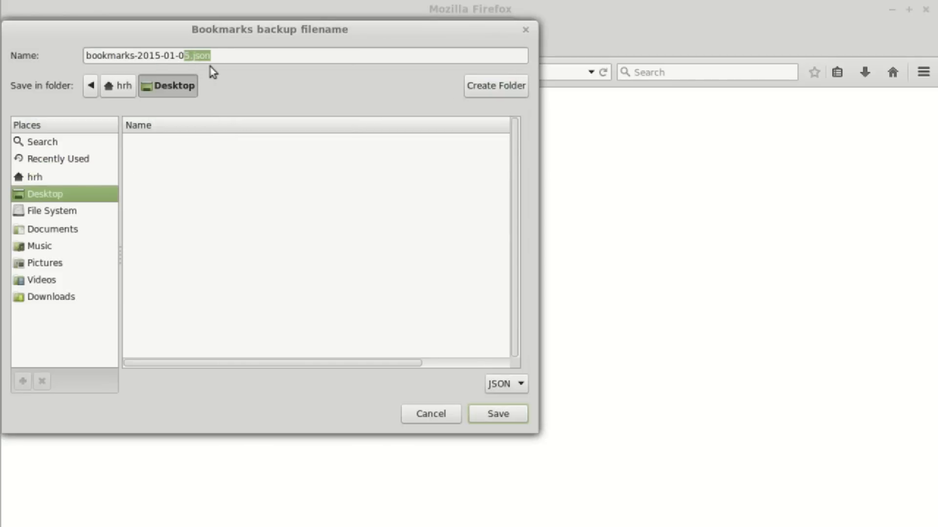
mouse_move(489, 422)
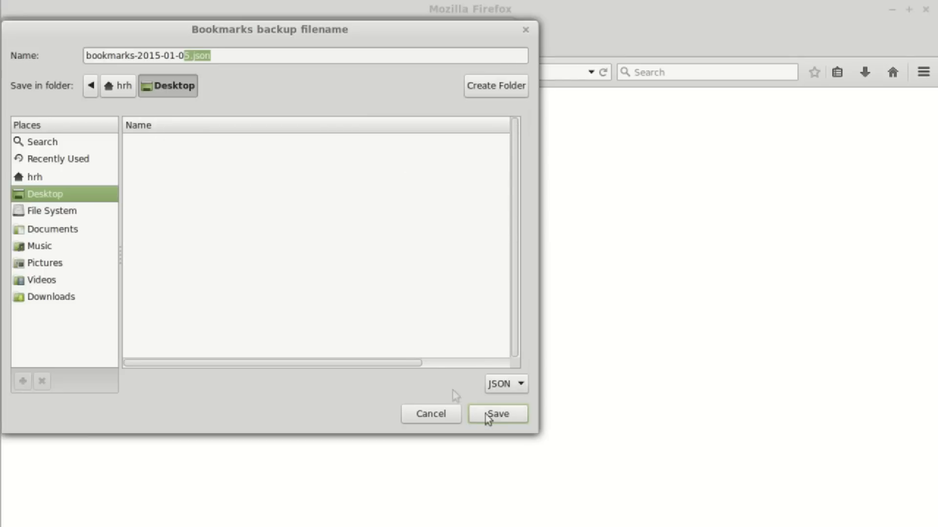
click(497, 414)
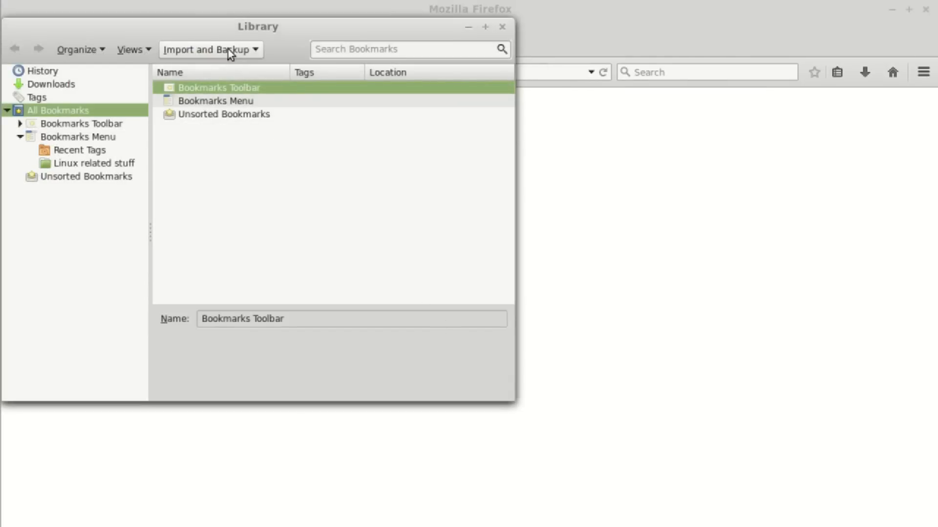
mouse_move(230, 55)
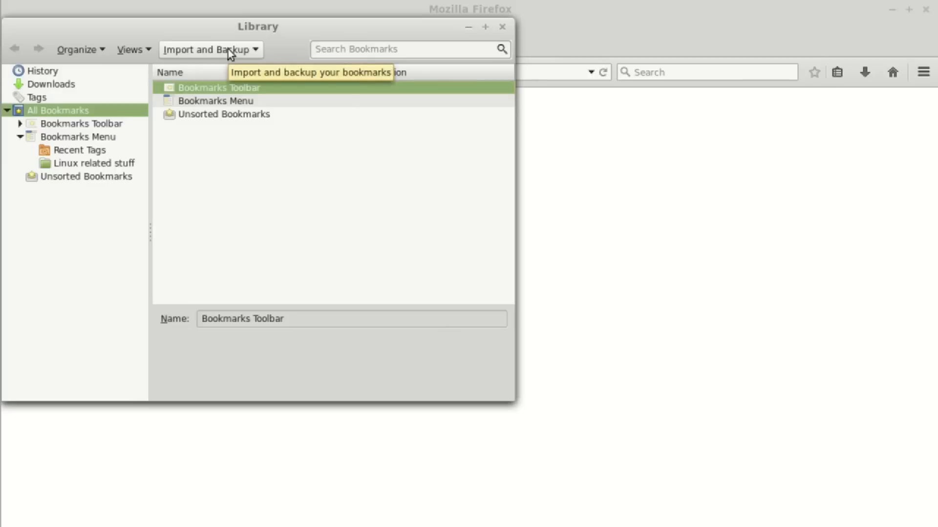
Export all bookmarks as bookmarks.html to the desktop
click(211, 49)
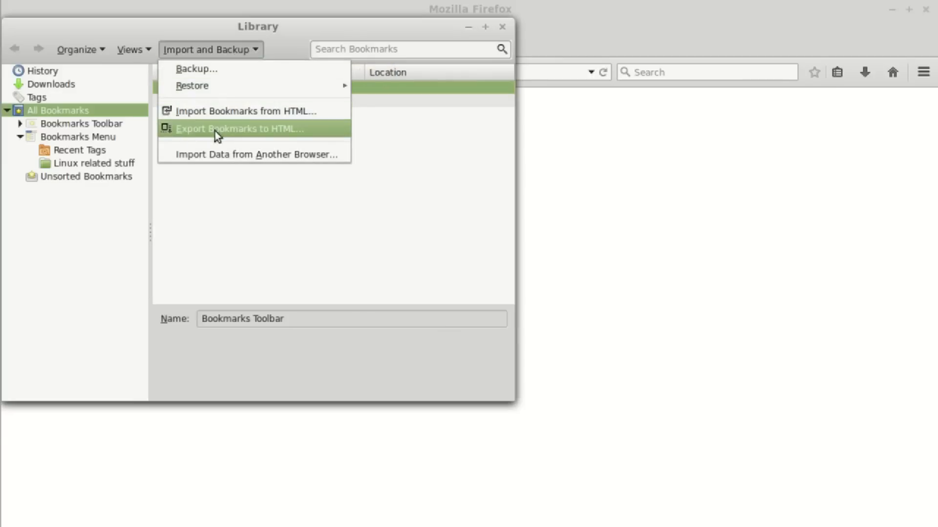
click(240, 129)
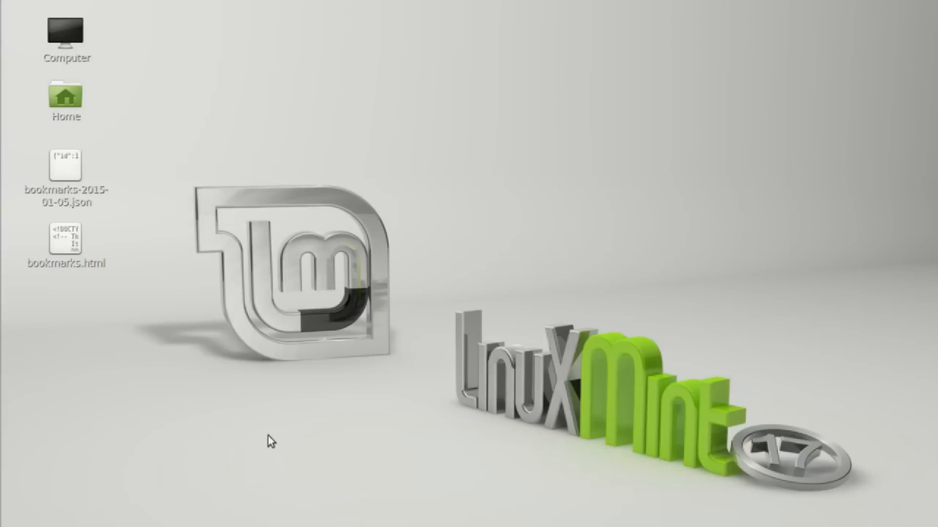
Load bookmarks.html from the desktop as a readable page in a new Firefox tab
click(64, 244)
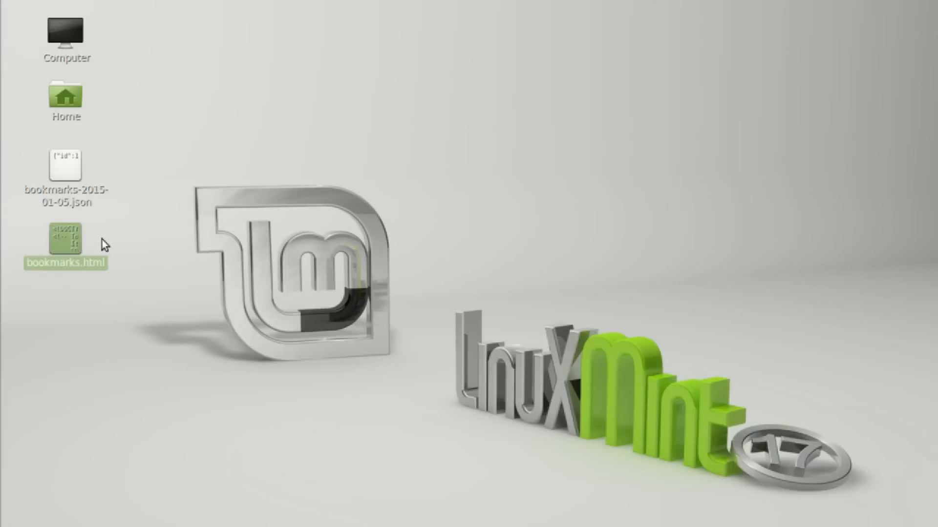
double_click(64, 240)
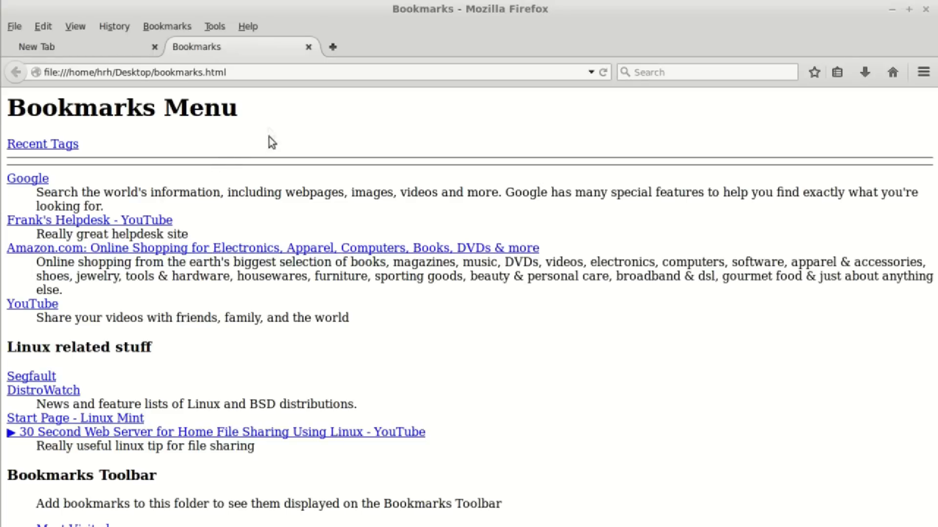
mouse_move(168, 180)
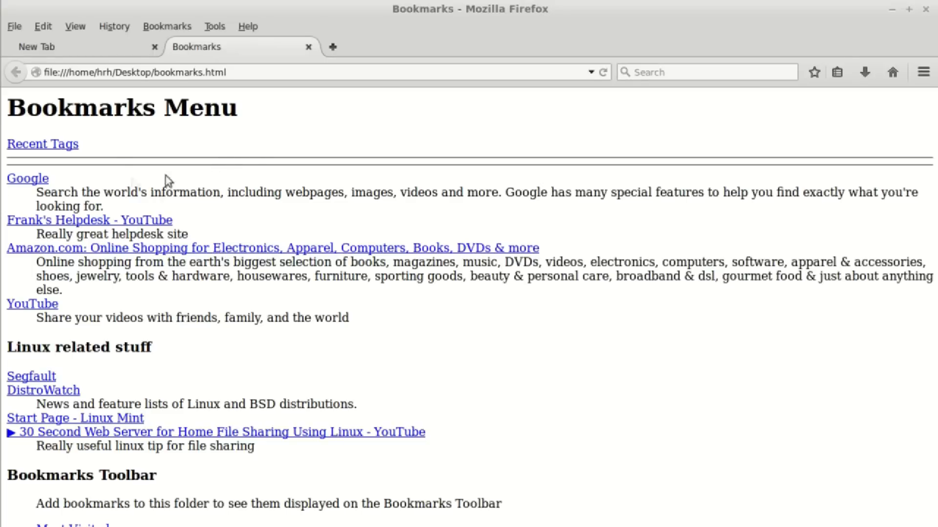
mouse_move(135, 150)
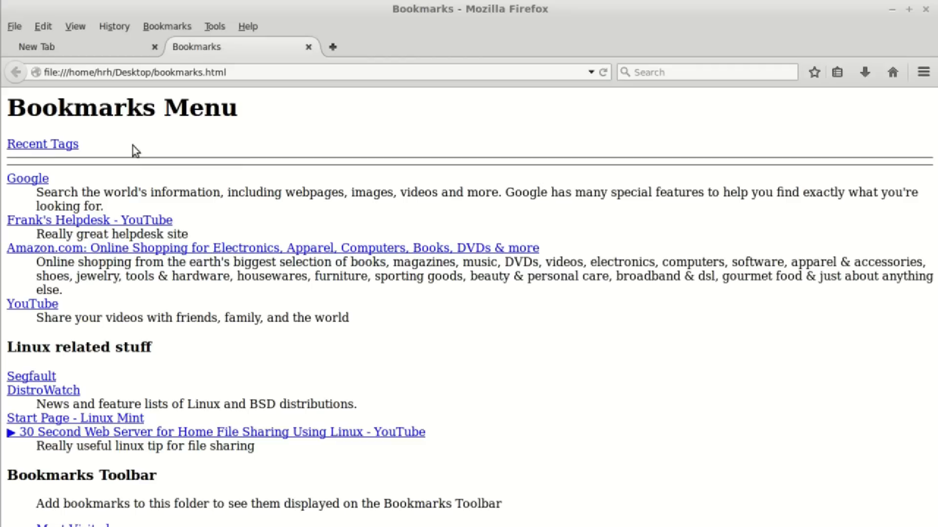
click(32, 303)
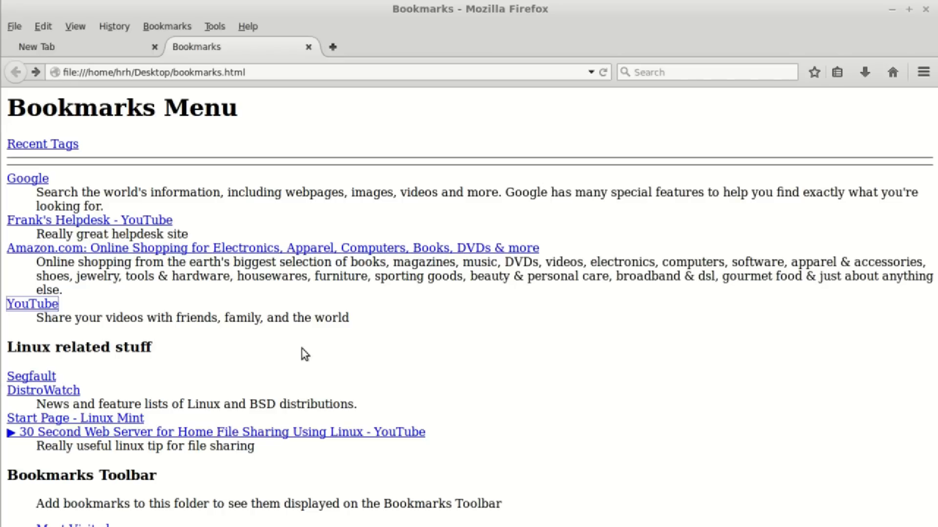
mouse_move(126, 302)
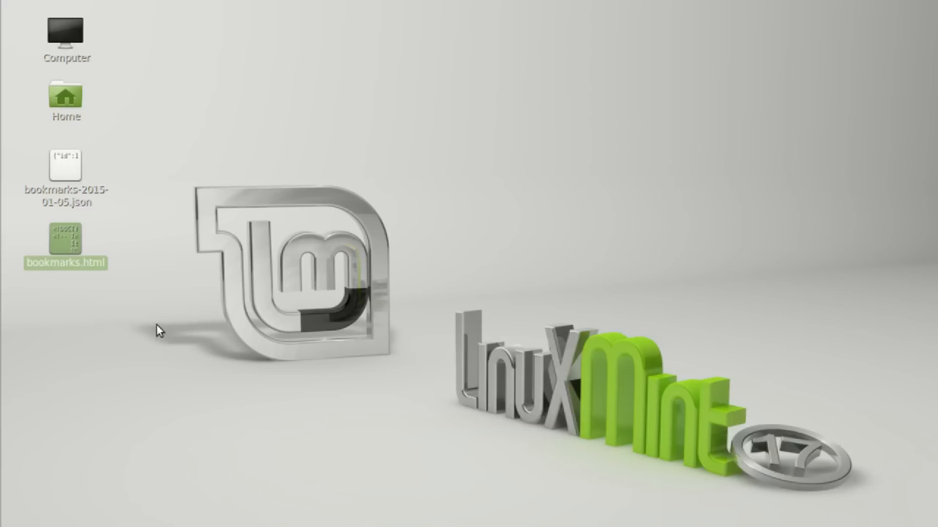
mouse_move(73, 254)
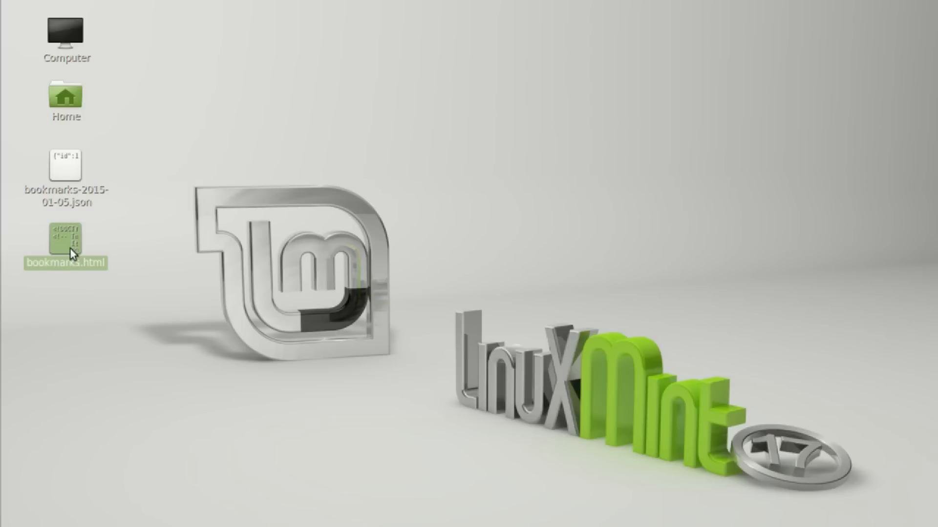
mouse_move(66, 250)
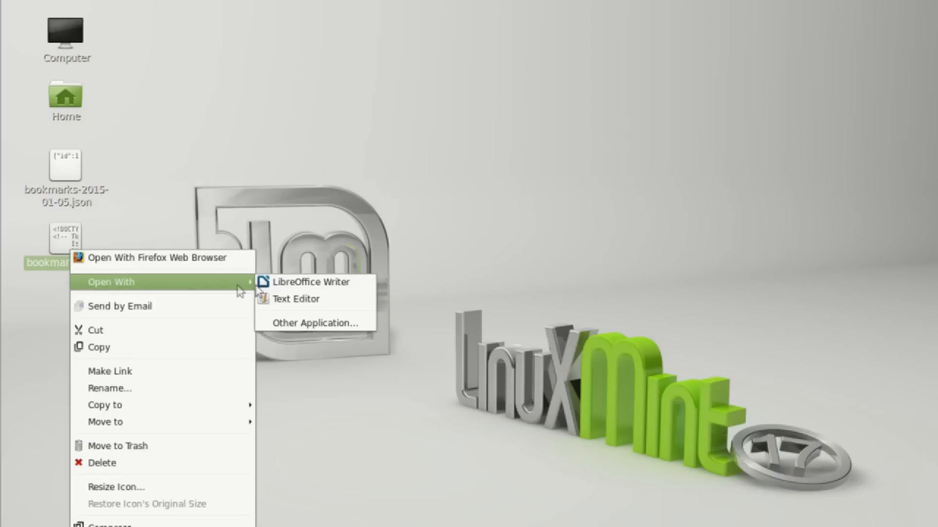
Choose LibreOffice Writer to edit bookmarks.html from the desktop
click(308, 281)
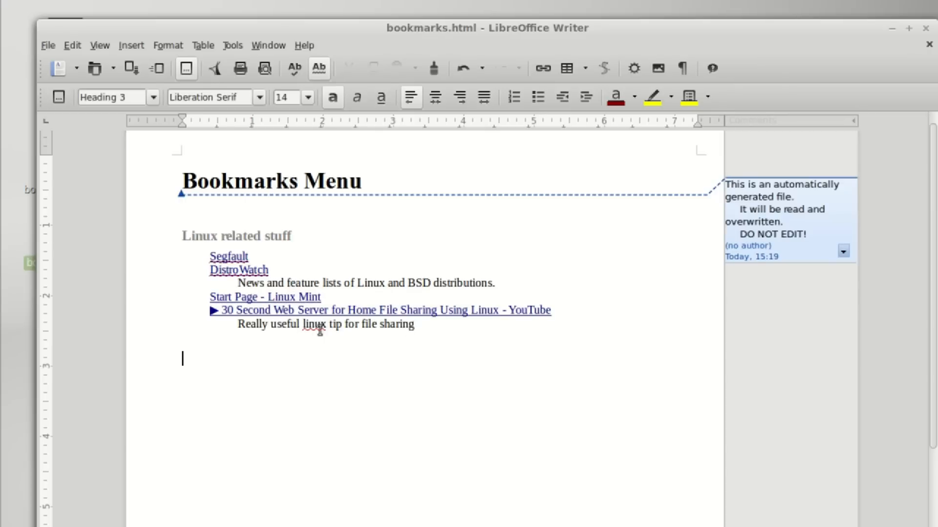
Insert 'super' before 'useful' in the YouTube note and re-save in HTML format
click(270, 325)
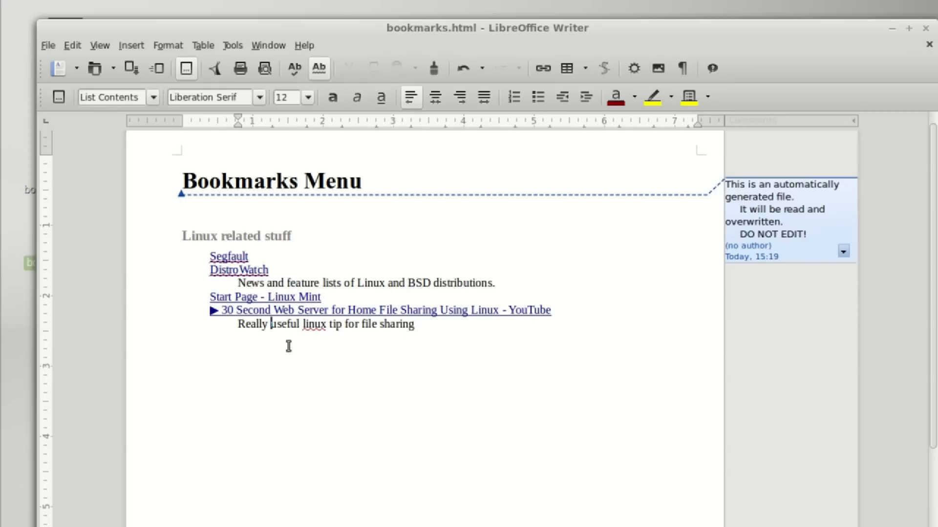
text(super)
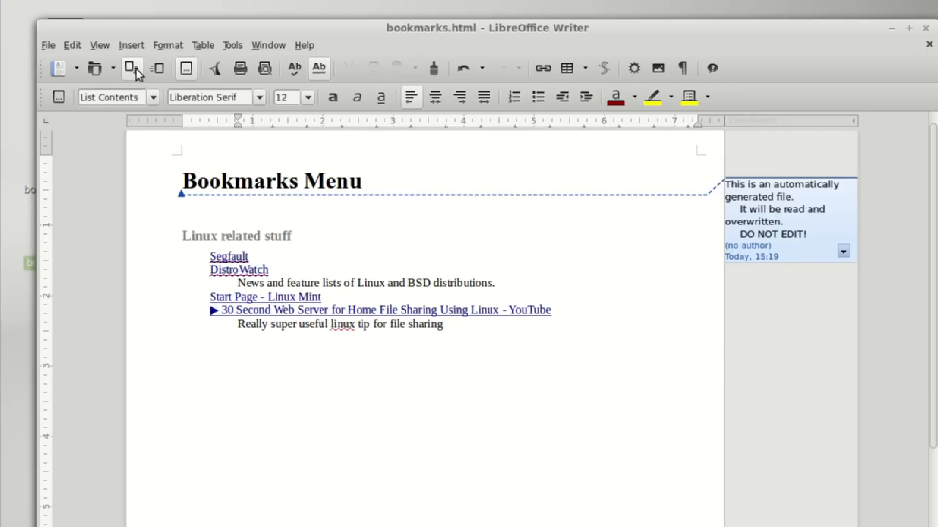
click(128, 68)
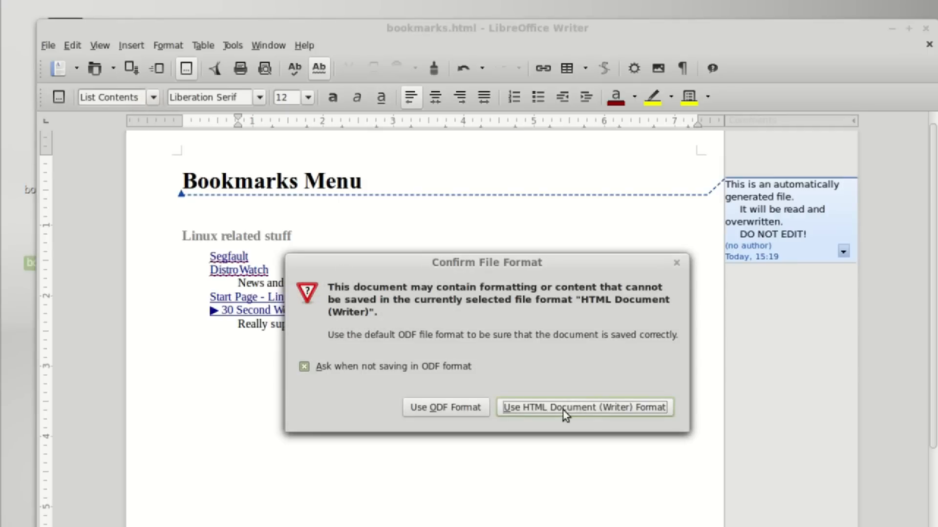
click(584, 407)
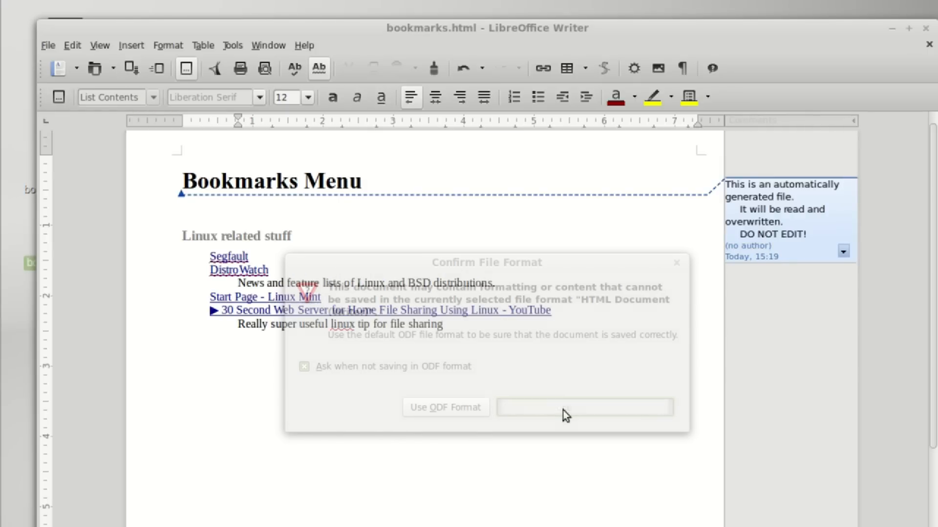
click(584, 407)
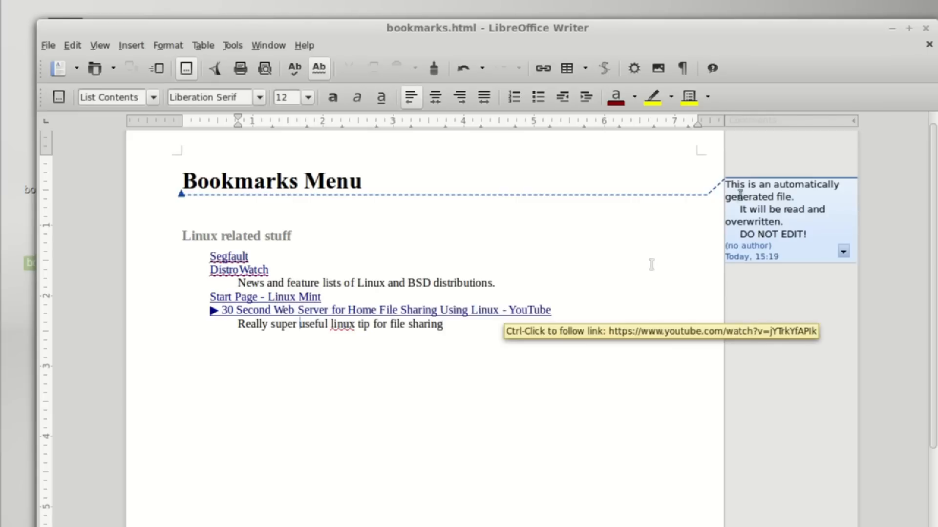
mouse_move(355, 362)
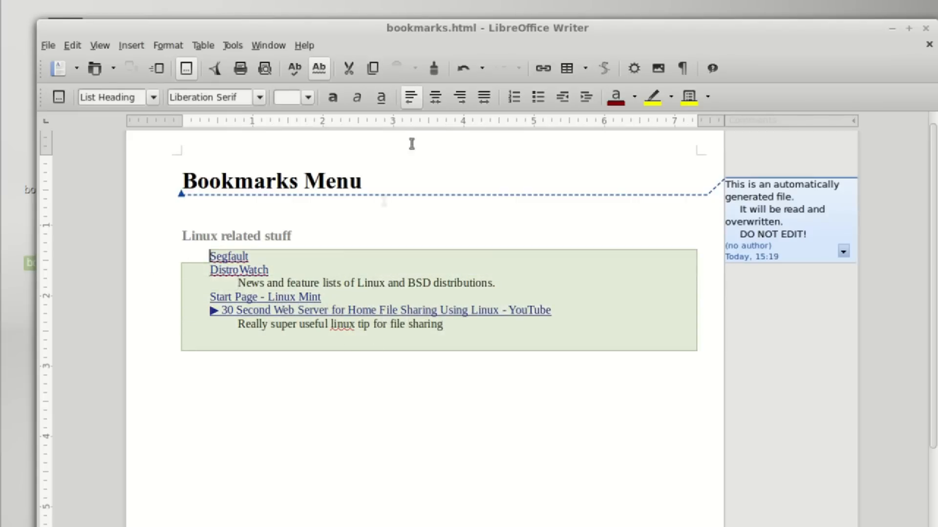
mouse_move(541, 404)
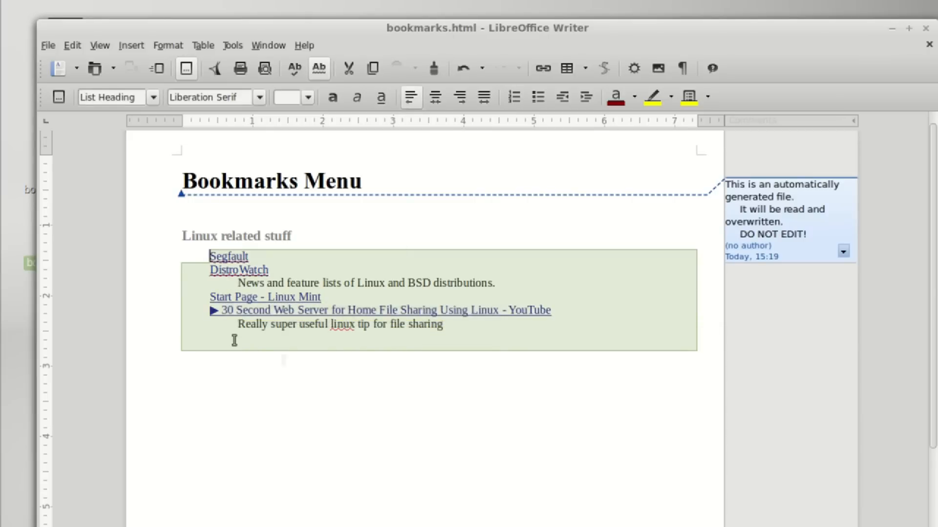
mouse_move(420, 434)
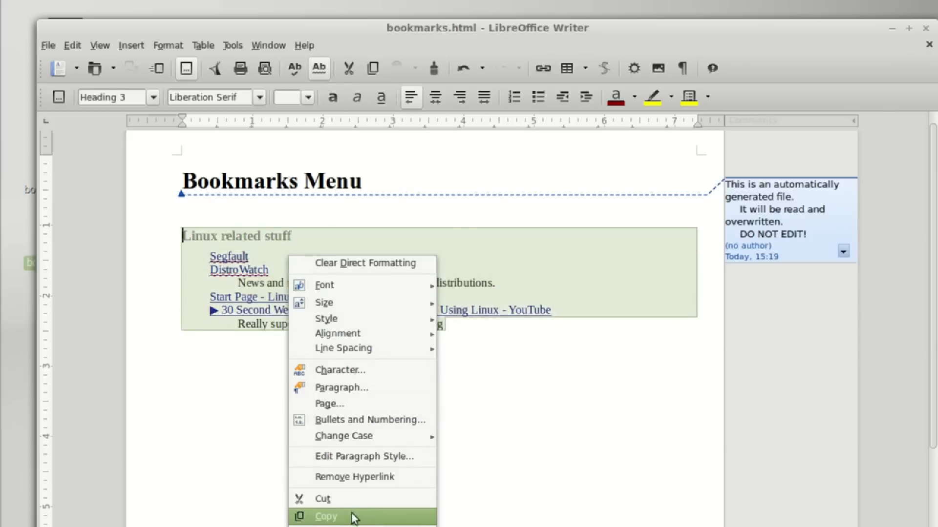
Copy the list of Linux bookmarks from the document
click(328, 517)
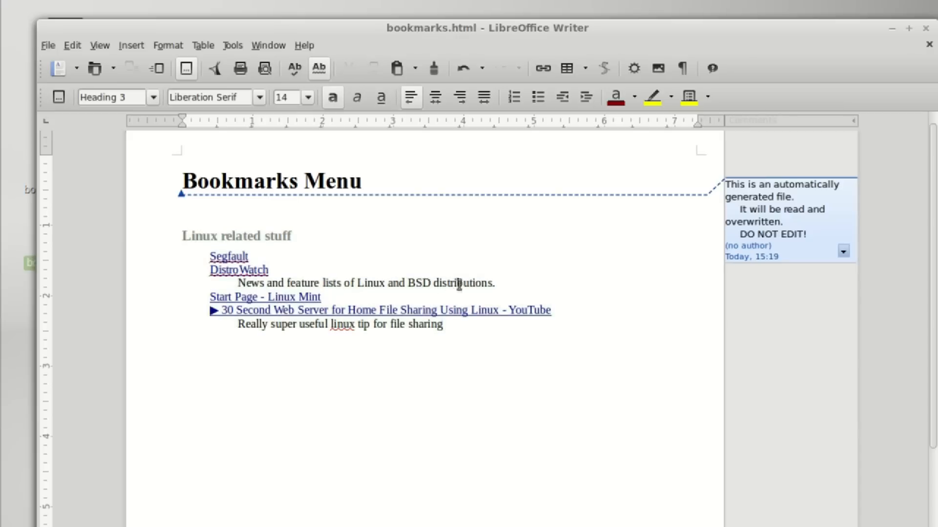
mouse_move(258, 269)
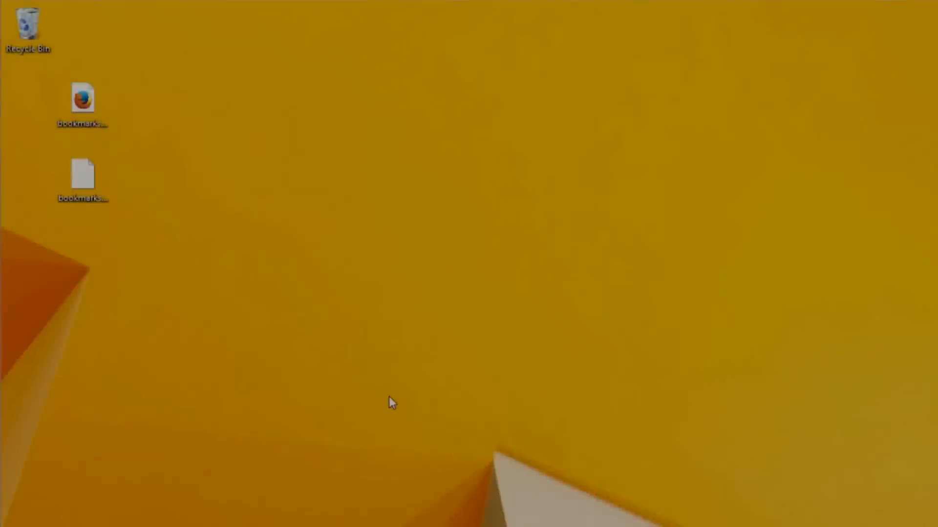
mouse_move(381, 407)
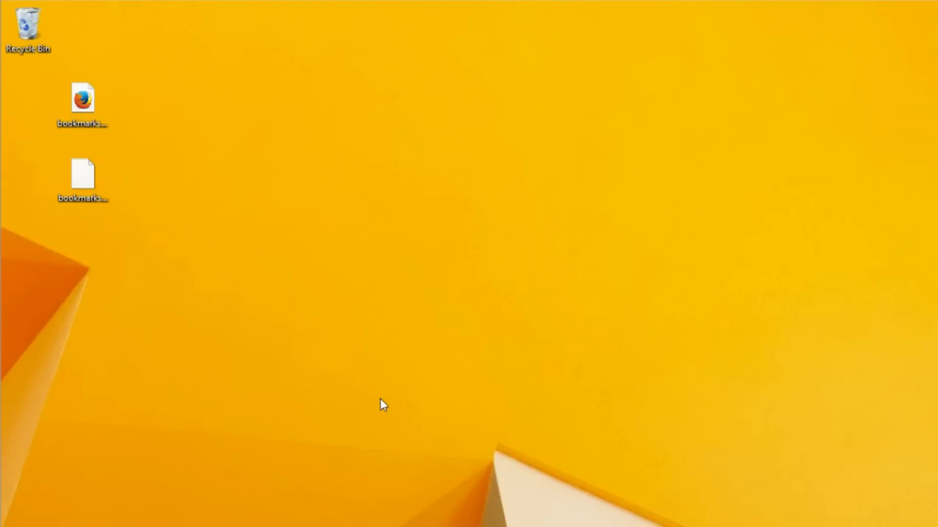
mouse_move(387, 76)
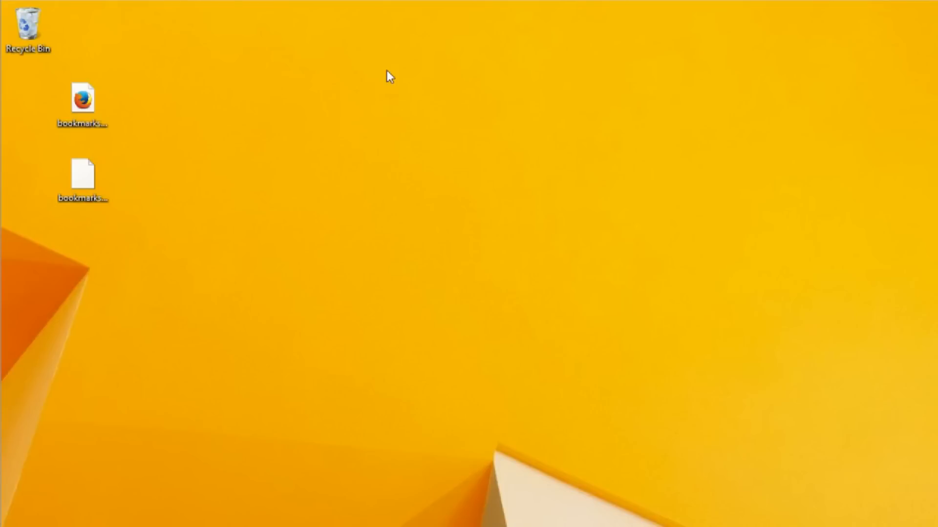
mouse_move(275, 518)
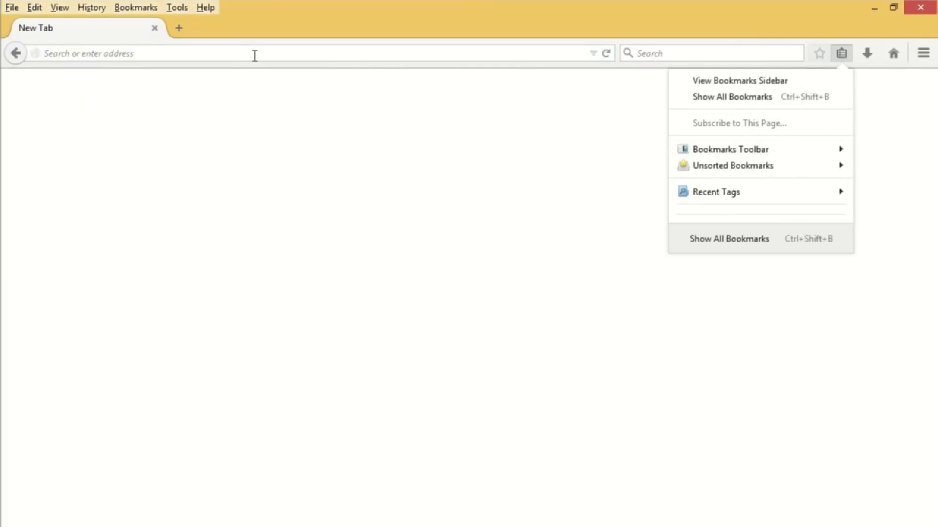
Go to google.com and bookmark it with the star
text(google.com/?gws_rd=ssl)
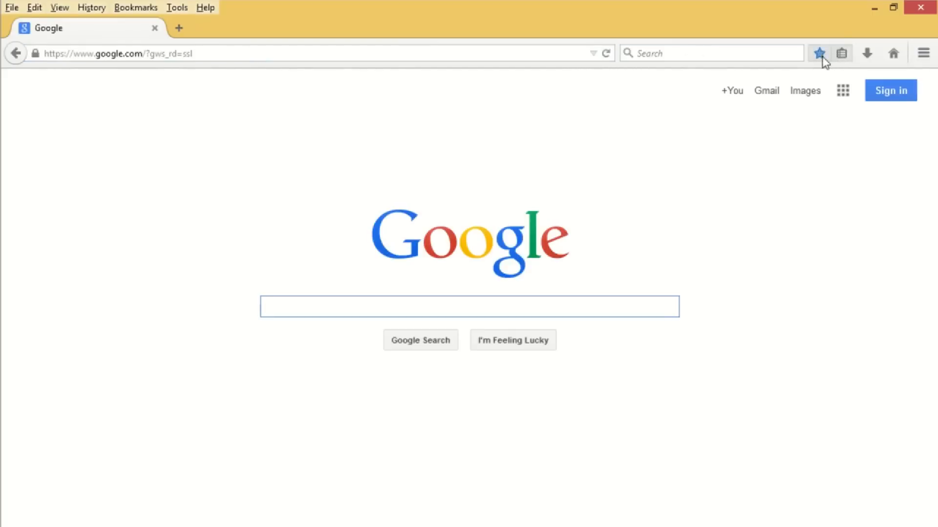
click(839, 52)
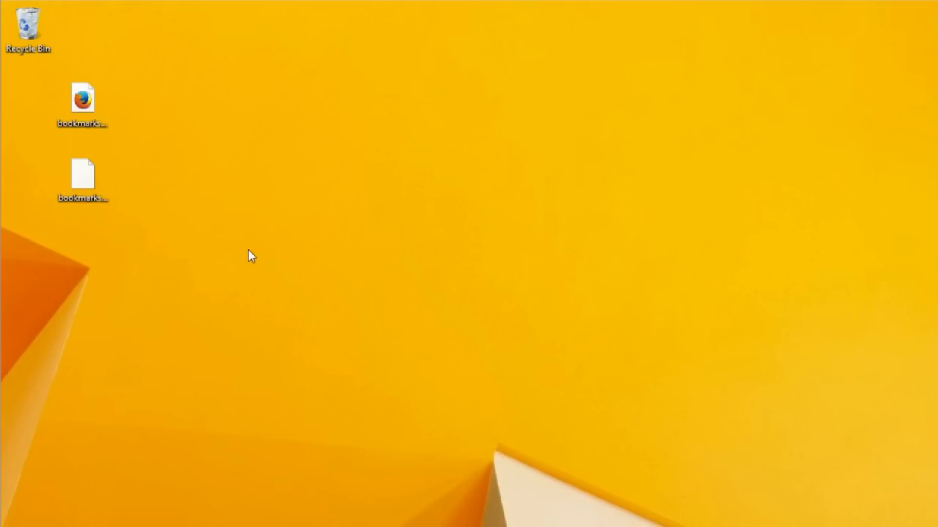
Reopen the edited bookmarks.html, close its tab and show the bookmarks list with Google
click(86, 99)
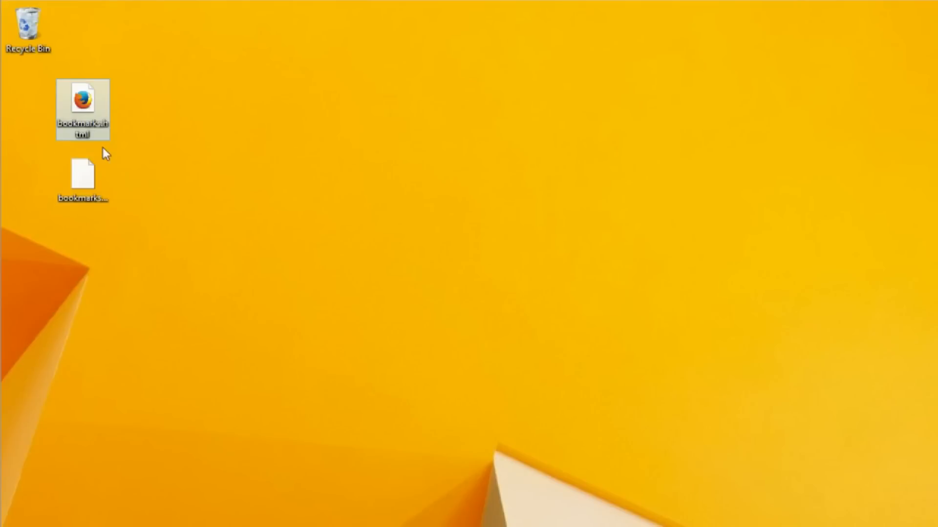
mouse_move(99, 145)
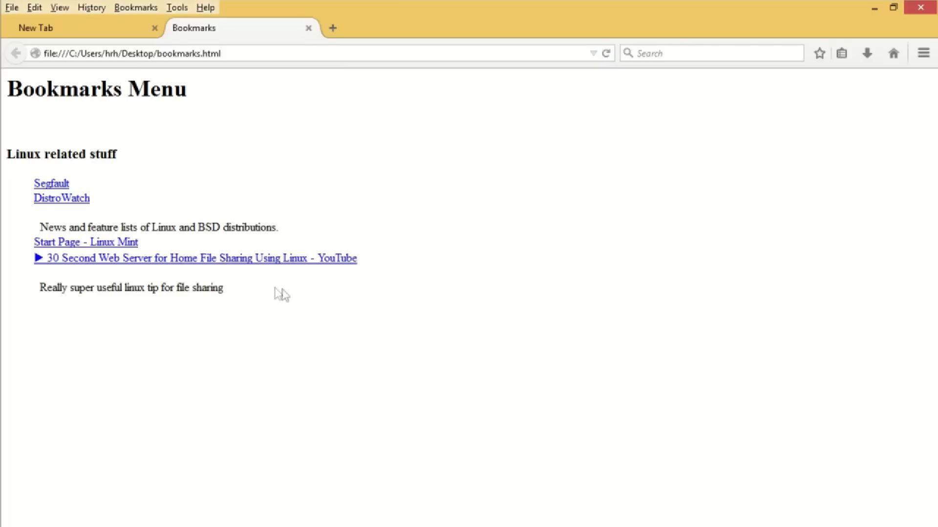
mouse_move(211, 307)
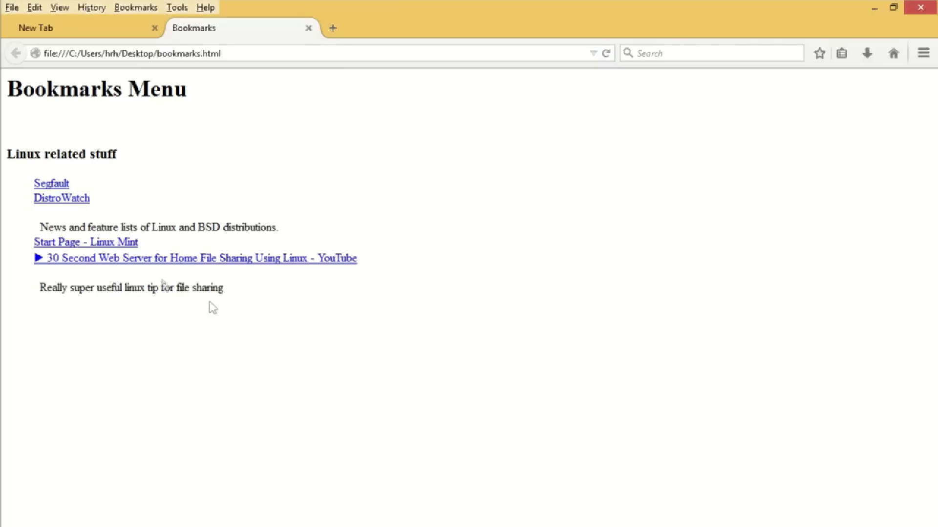
mouse_move(274, 318)
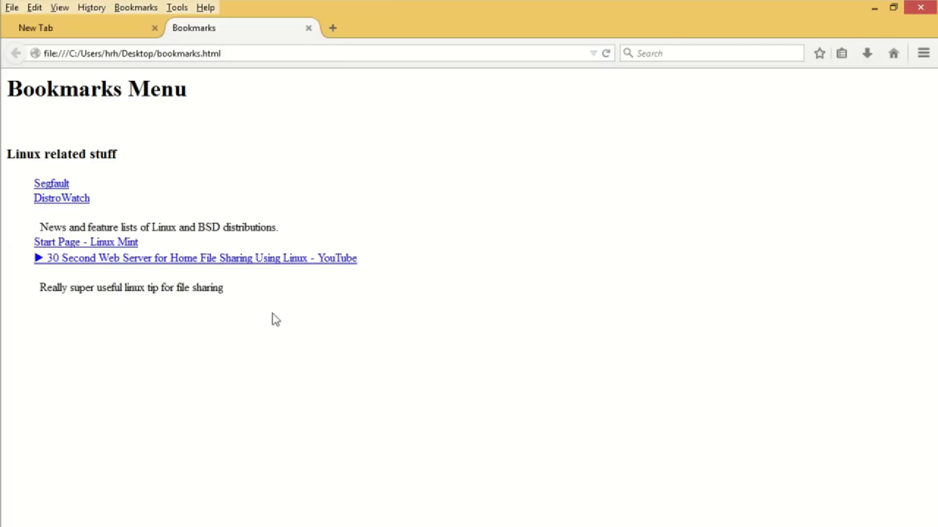
click(308, 27)
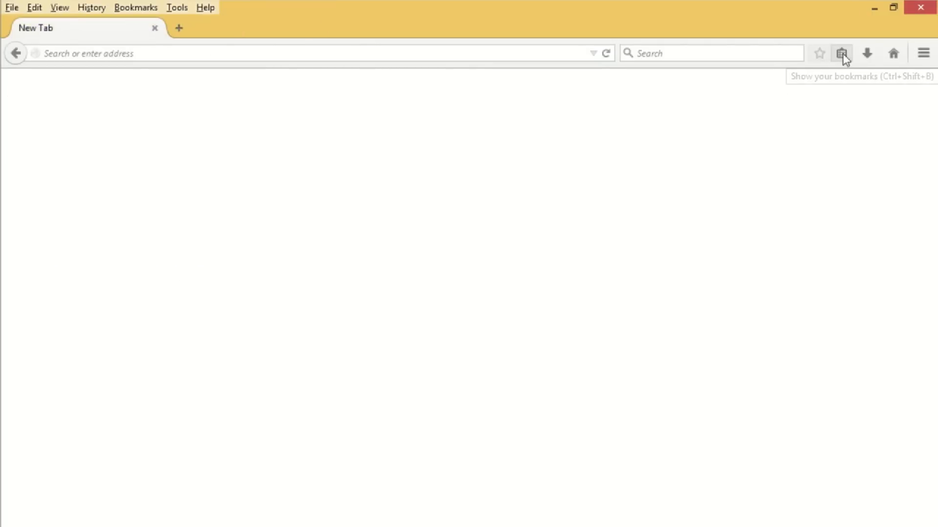
click(842, 52)
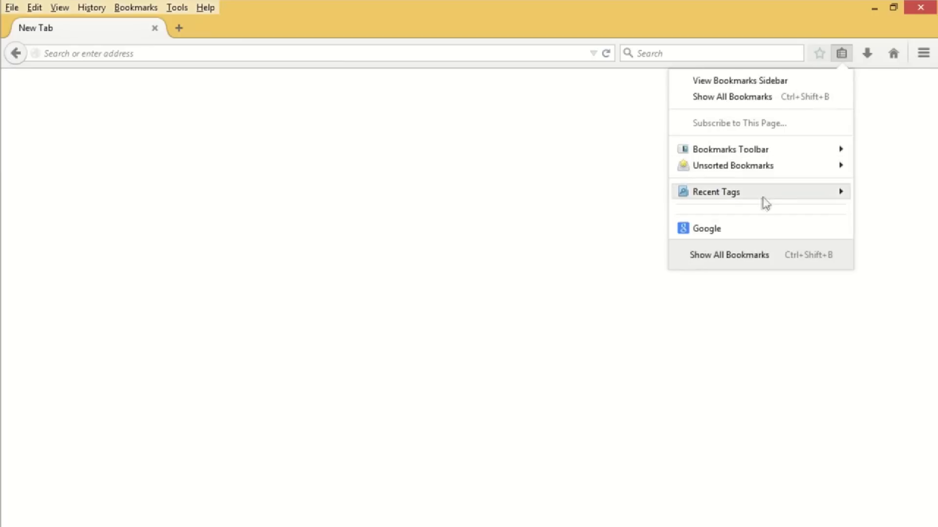
mouse_move(719, 230)
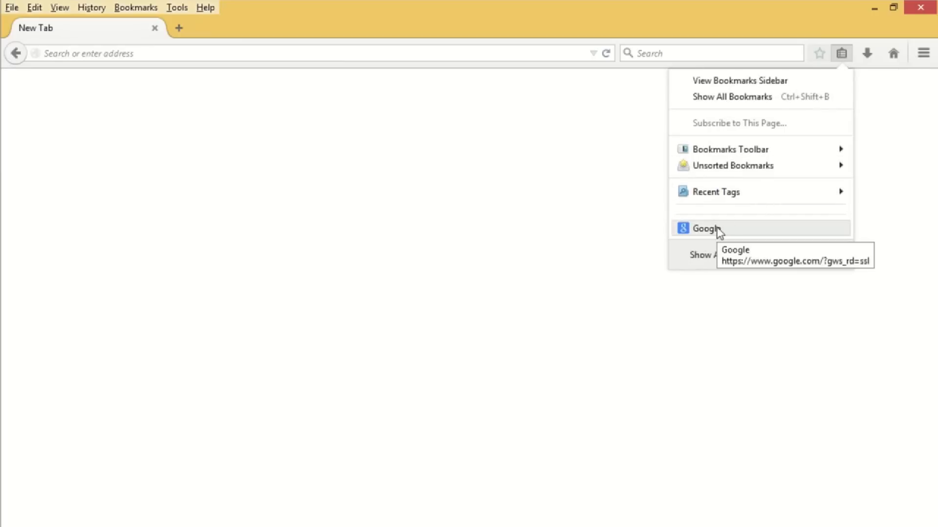
mouse_move(727, 103)
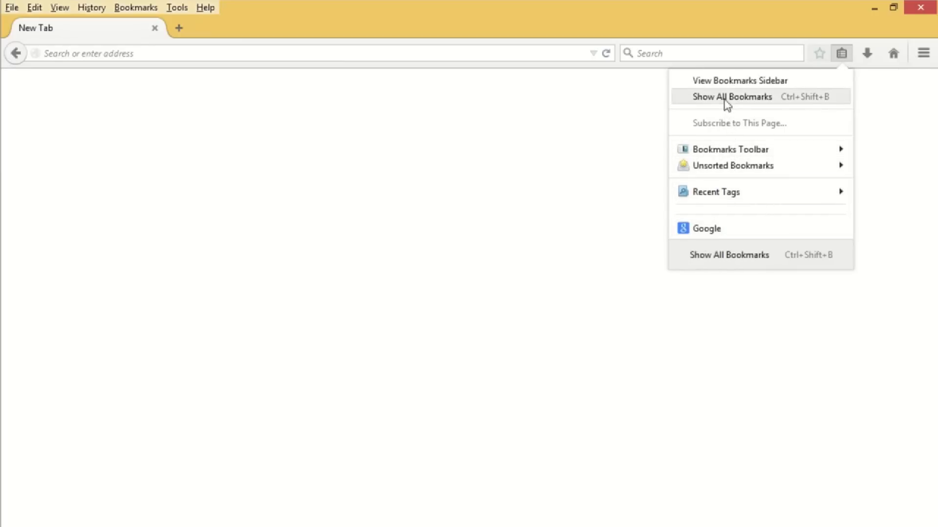
From the bookmarks library's Import and Backup menu, import bookmarks.html from the Desktop
click(732, 96)
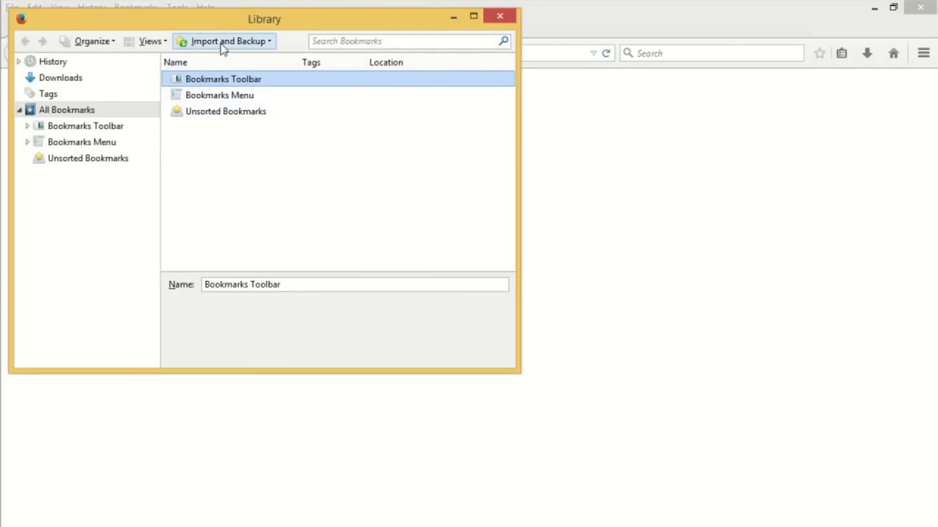
click(224, 41)
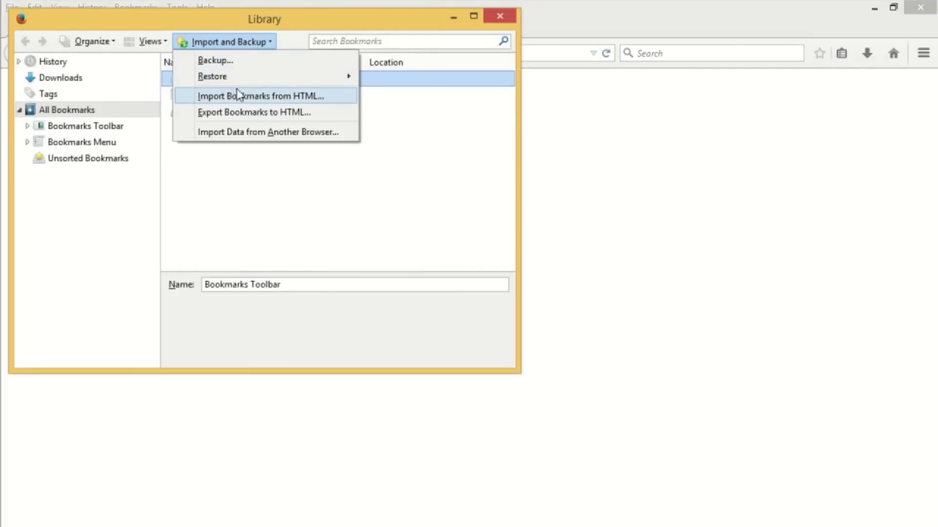
mouse_move(275, 103)
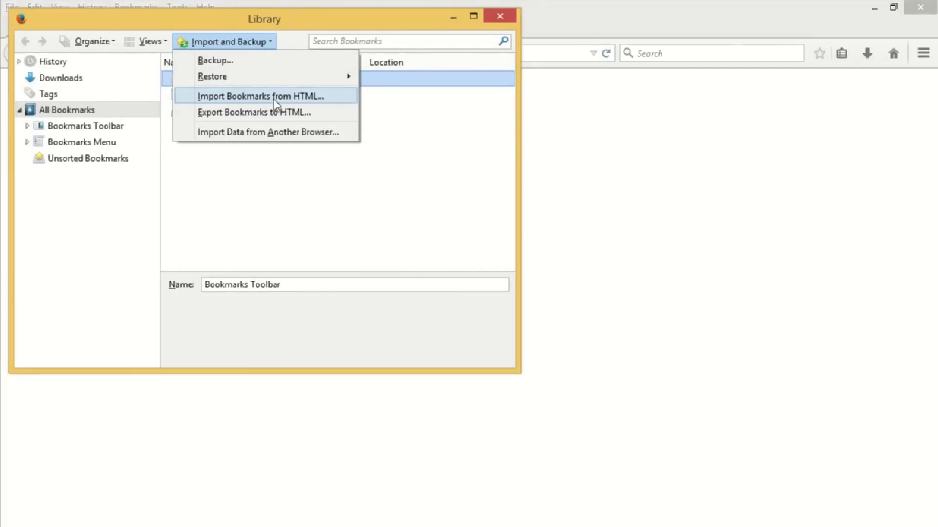
click(263, 96)
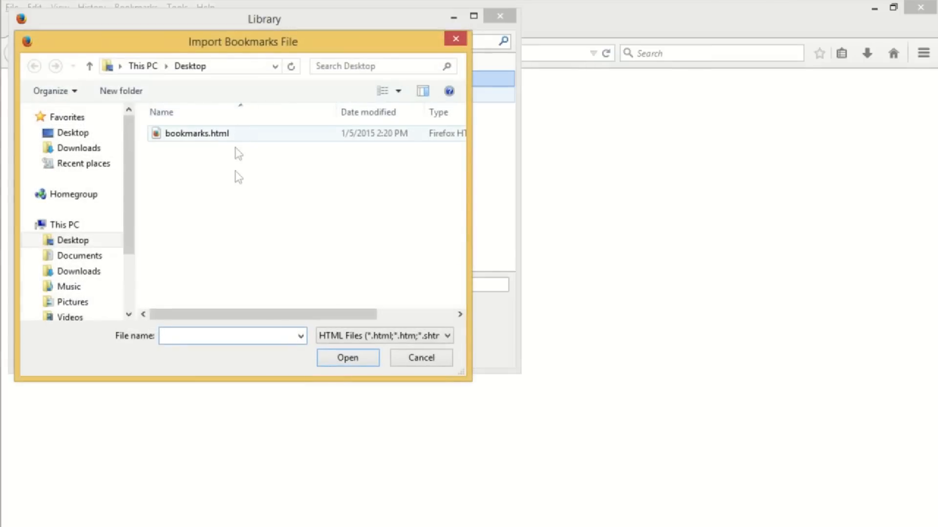
click(196, 133)
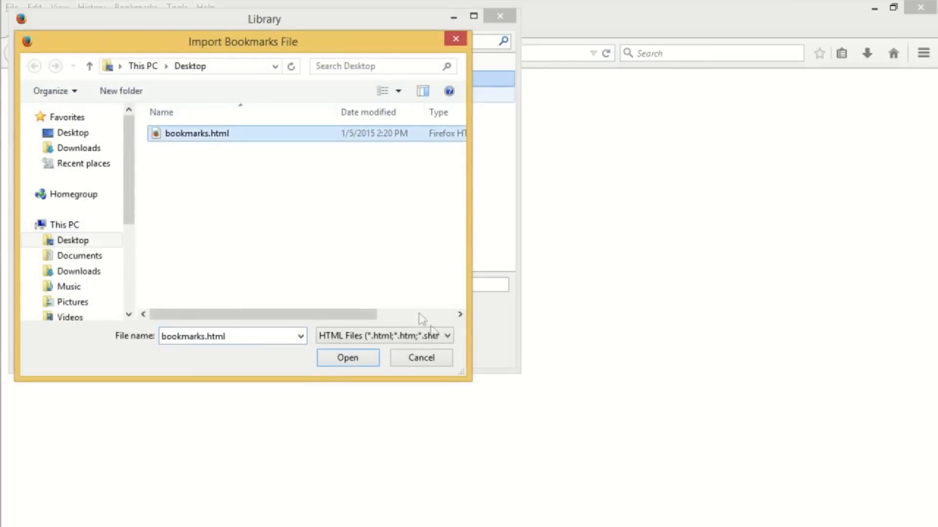
click(347, 358)
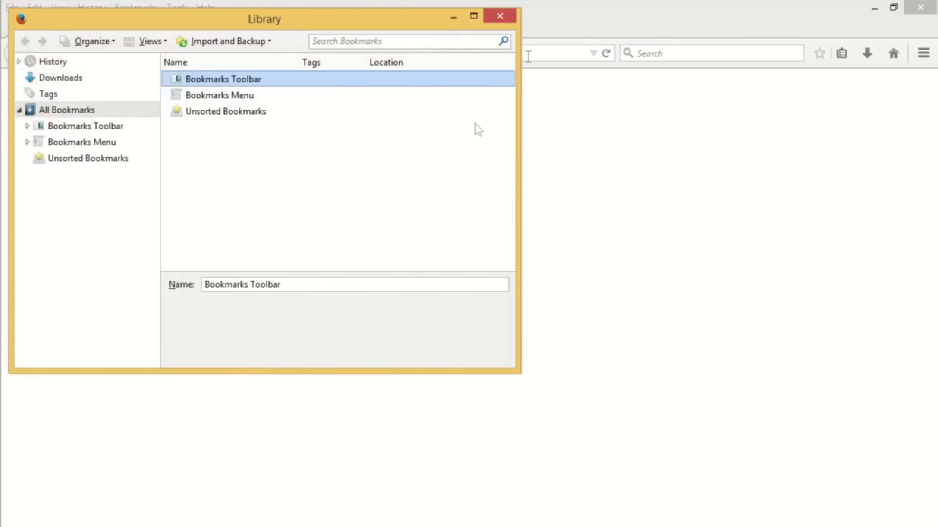
mouse_move(497, 15)
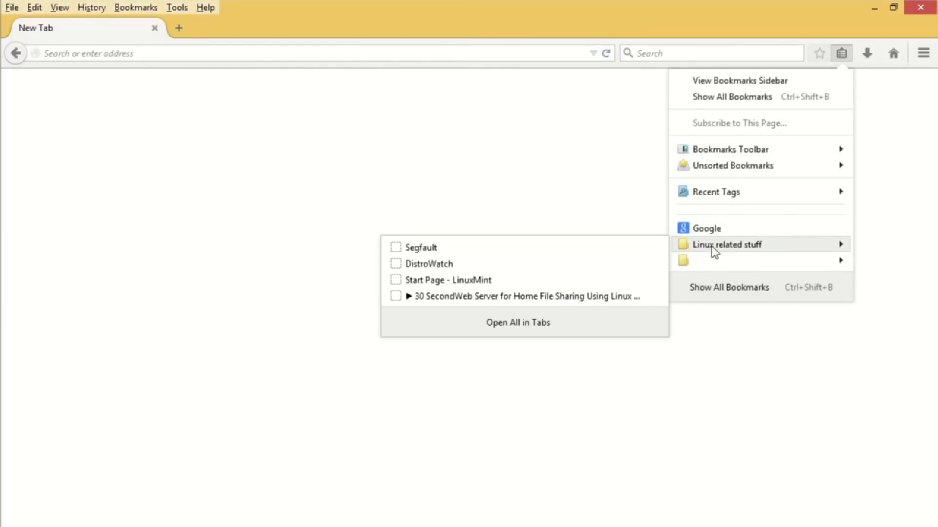
mouse_move(484, 281)
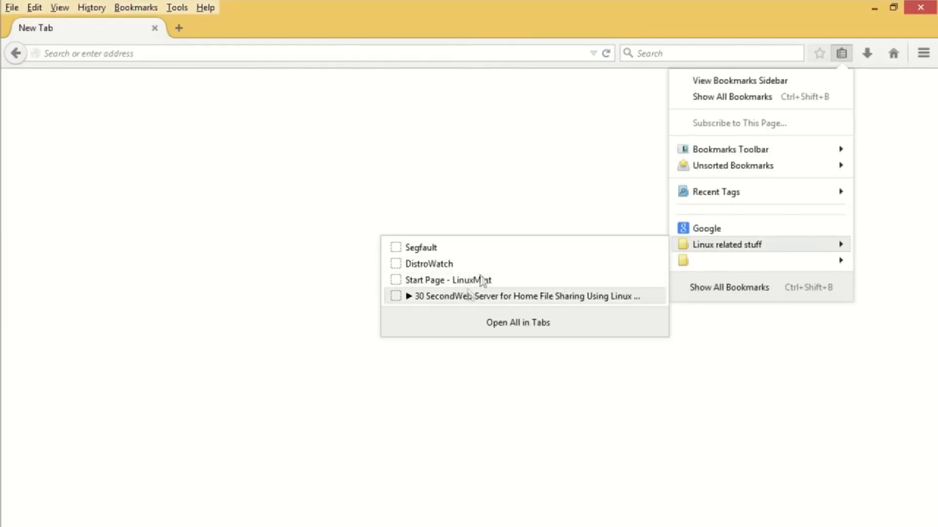
mouse_move(540, 297)
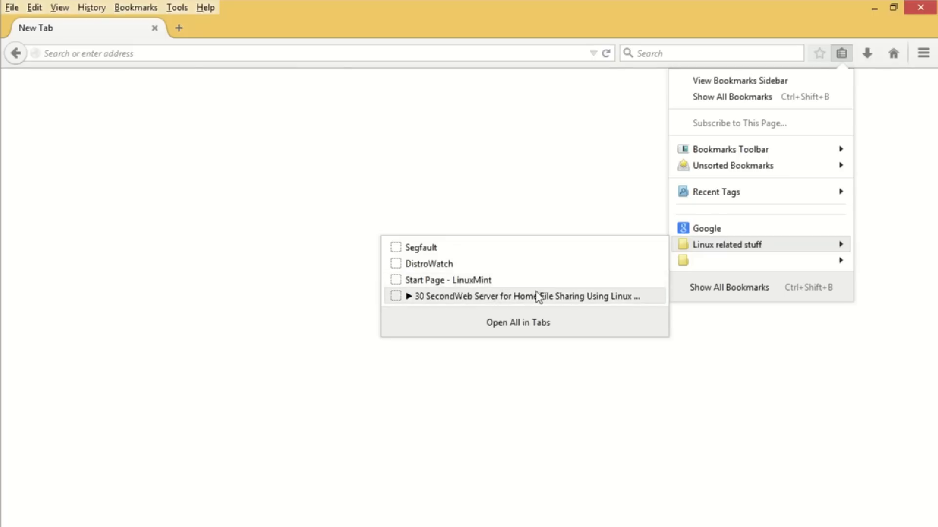
mouse_move(706, 235)
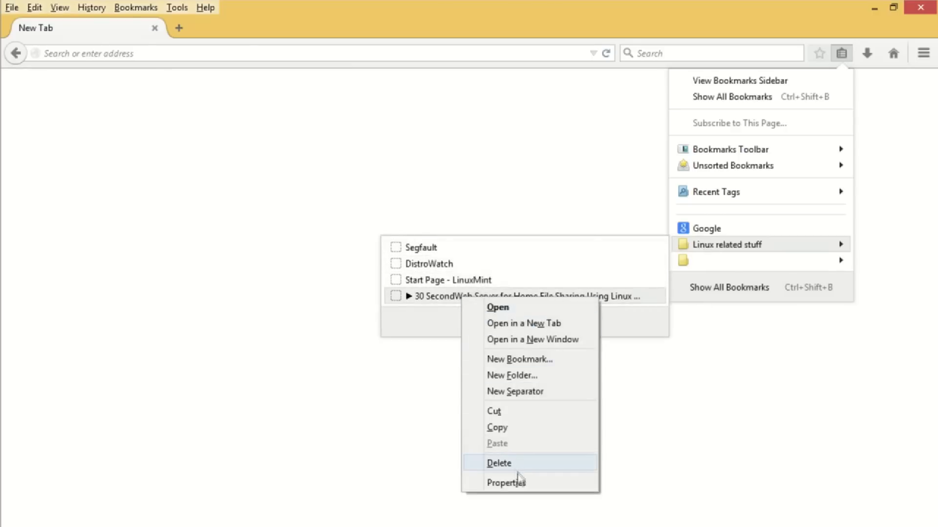
Review the web server bookmark's properties showing the 'Really super useful' note, then show the bookmarks list
click(507, 483)
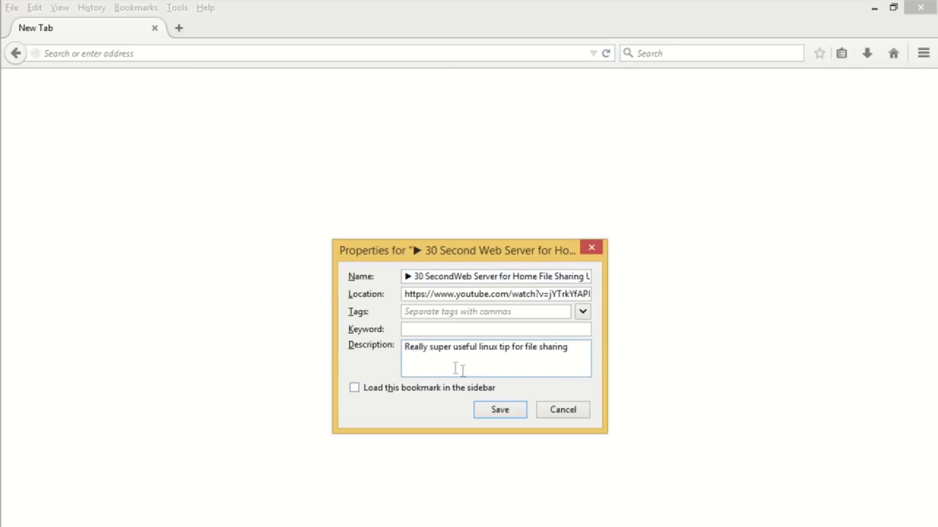
double_click(440, 348)
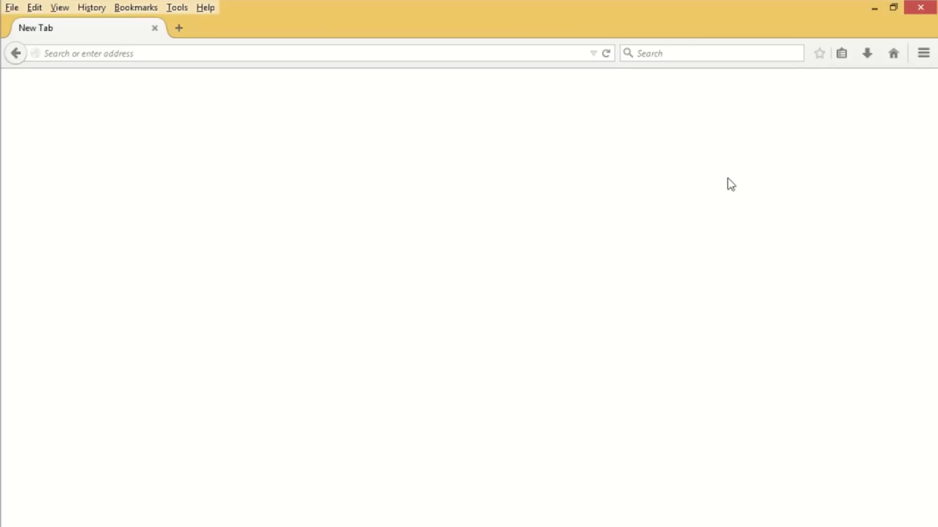
click(842, 52)
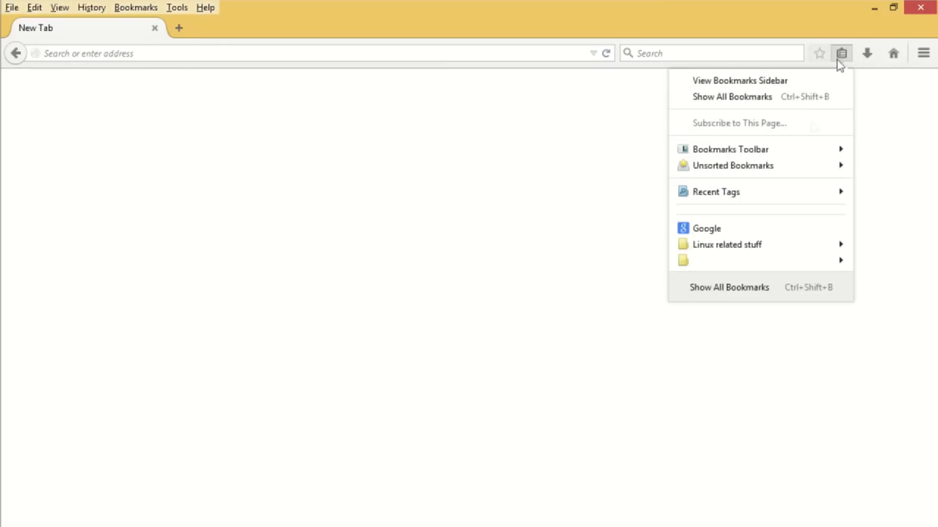
mouse_move(608, 197)
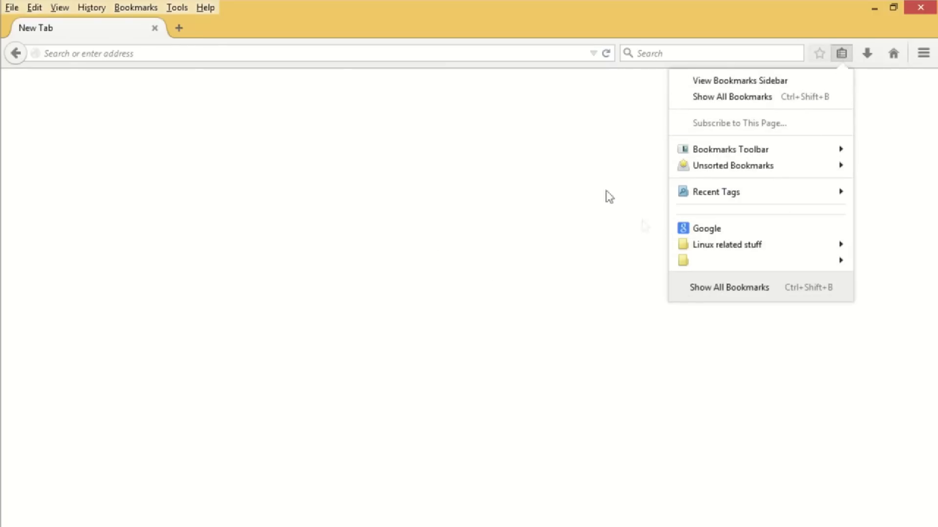
mouse_move(748, 104)
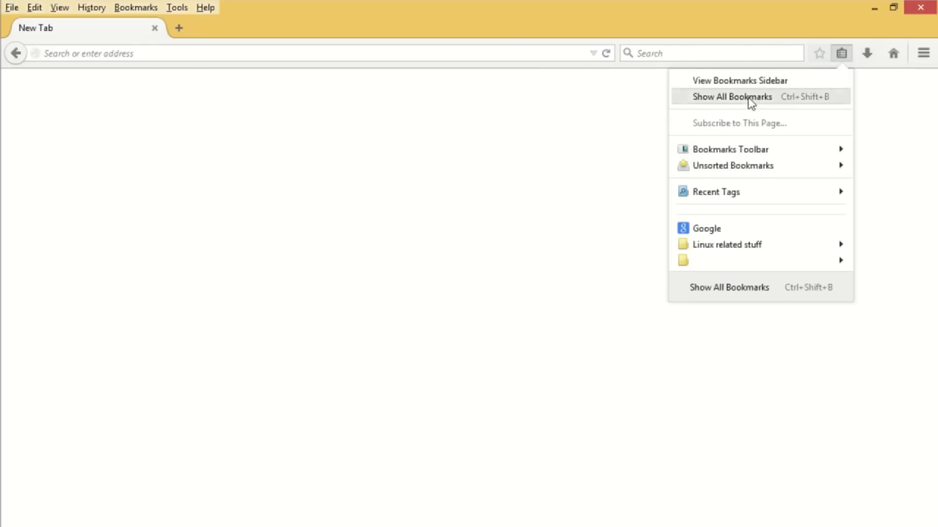
Restore bookmarks from the bookmarks-2015-01-05.json backup, confirming the Revert Bookmarks replace-all warning
click(732, 95)
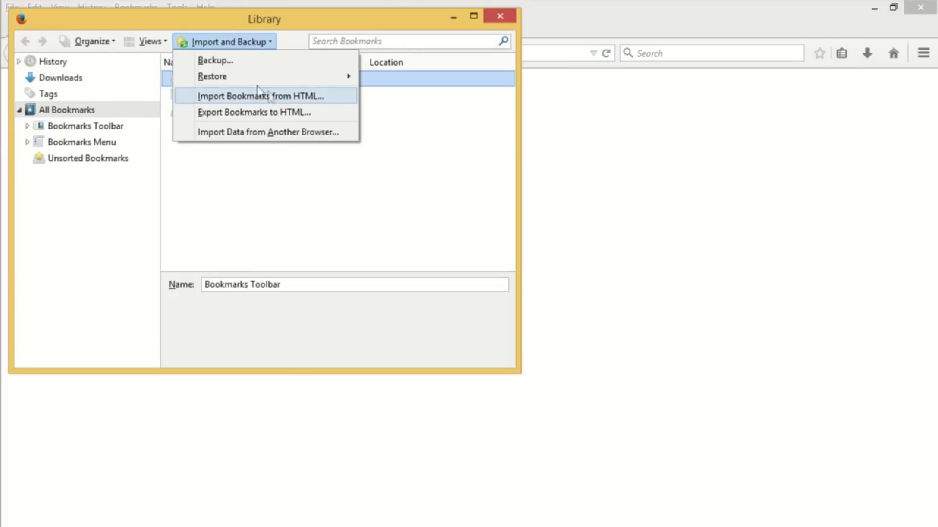
mouse_move(215, 81)
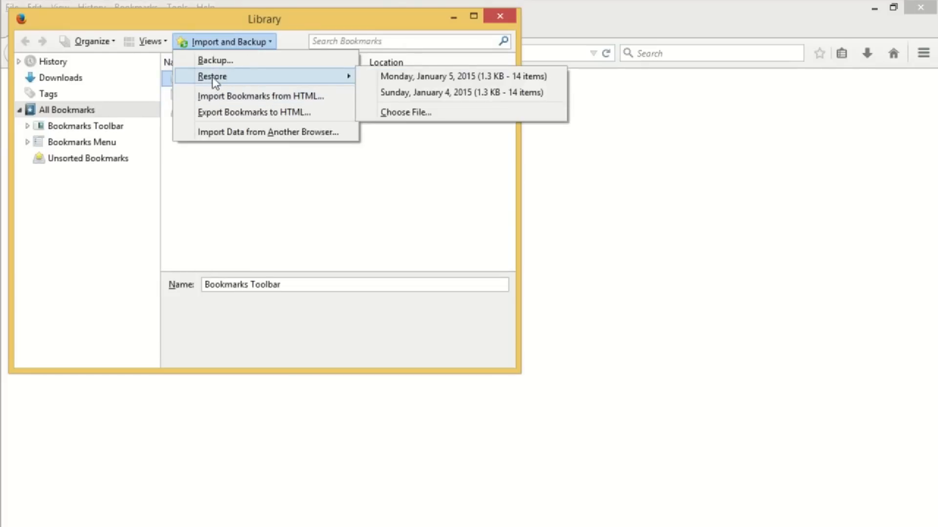
mouse_move(448, 81)
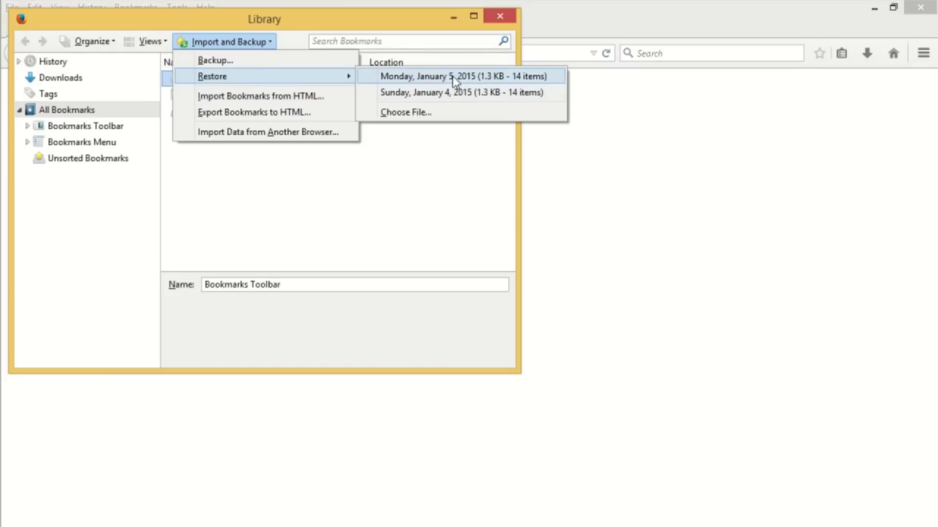
mouse_move(455, 93)
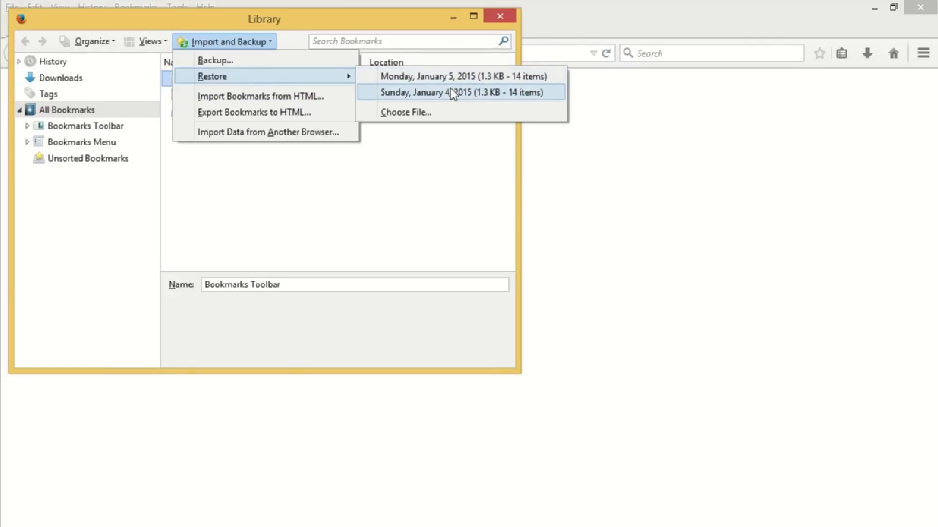
mouse_move(414, 116)
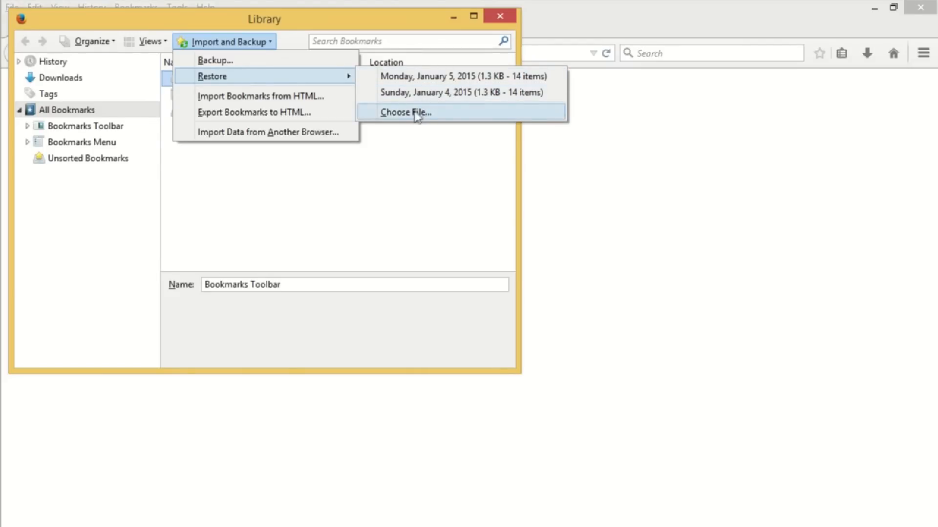
click(408, 112)
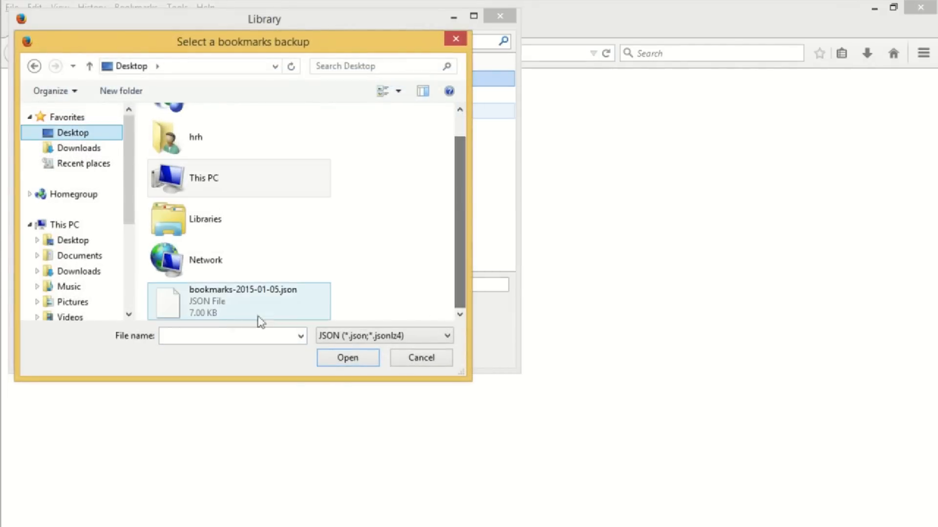
mouse_move(293, 305)
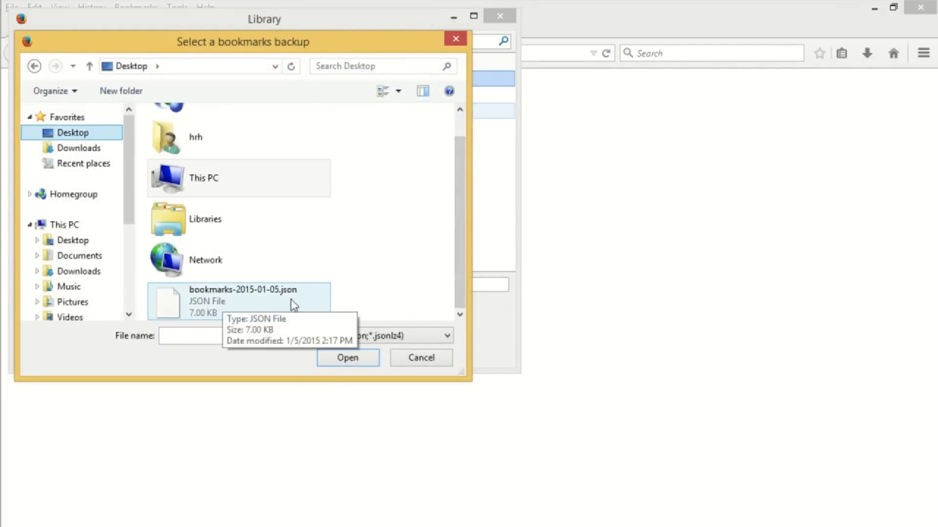
click(347, 358)
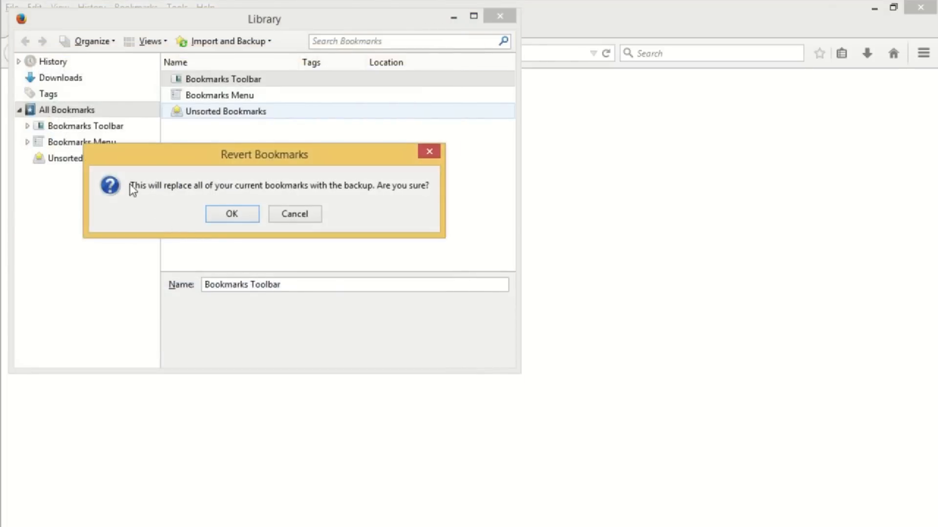
mouse_move(429, 186)
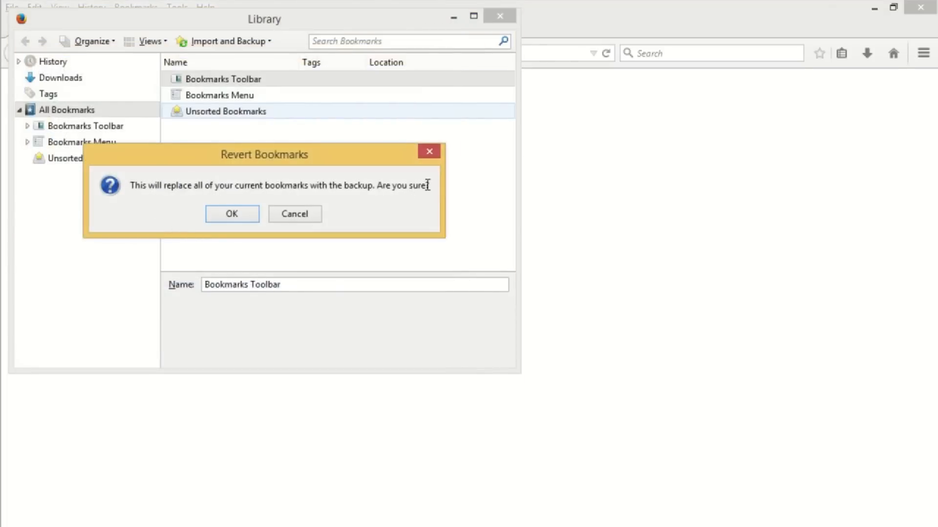
mouse_move(287, 198)
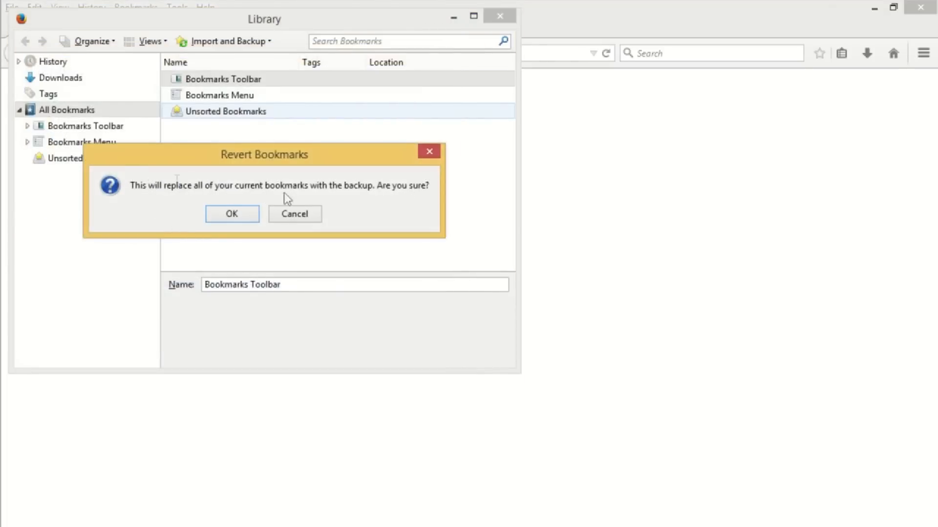
drag(129, 185, 426, 185)
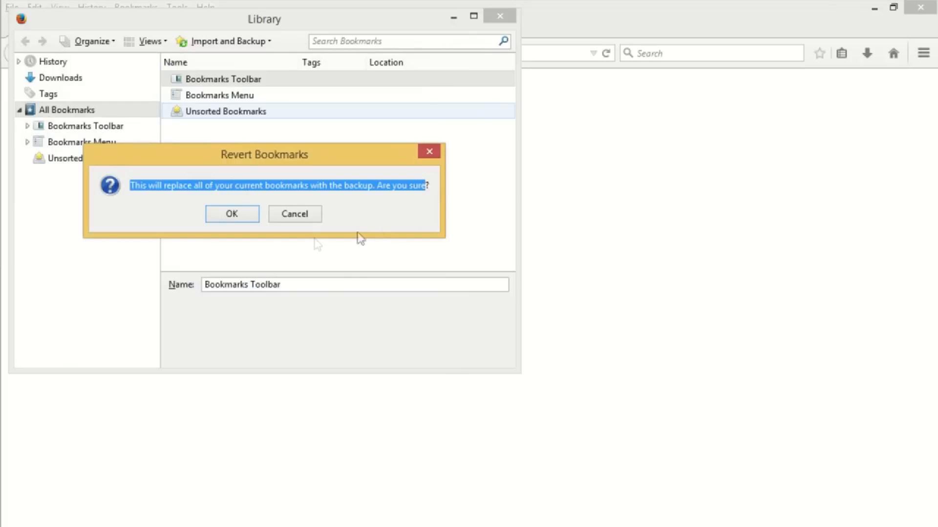
click(233, 214)
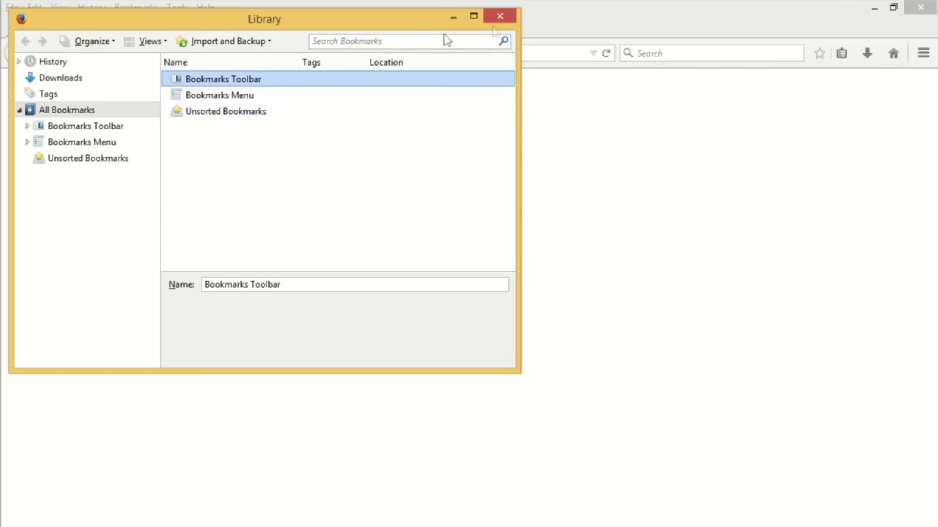
Close the Library window and show the bookmarks list with Google, YouTube, Amazon and the Linux folder
click(498, 15)
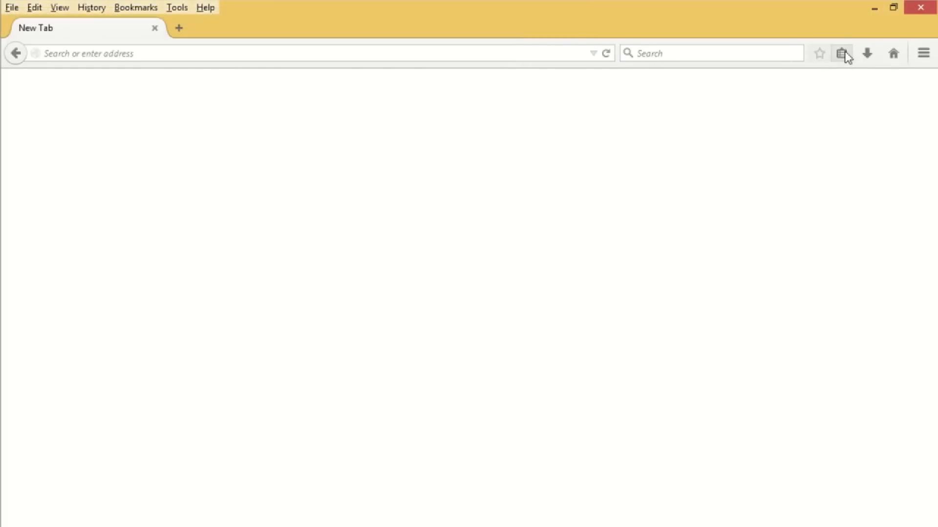
click(840, 51)
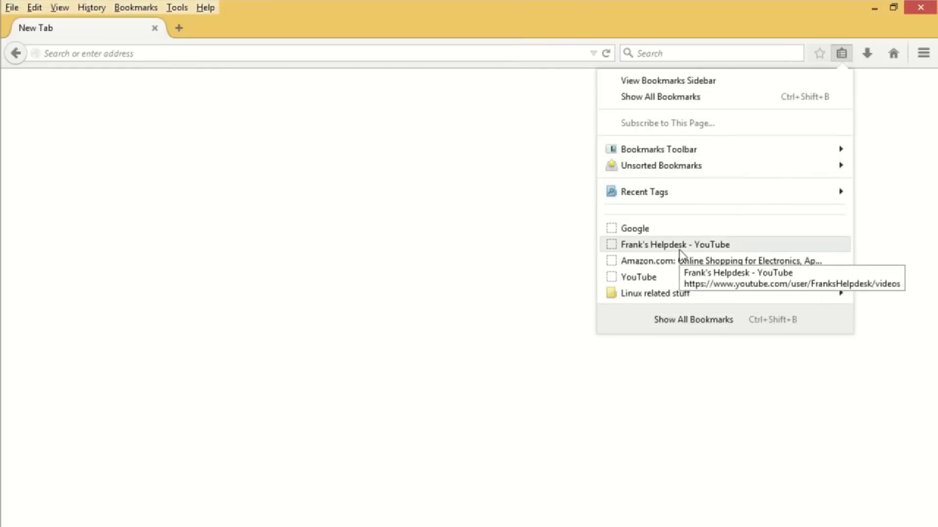
mouse_move(652, 297)
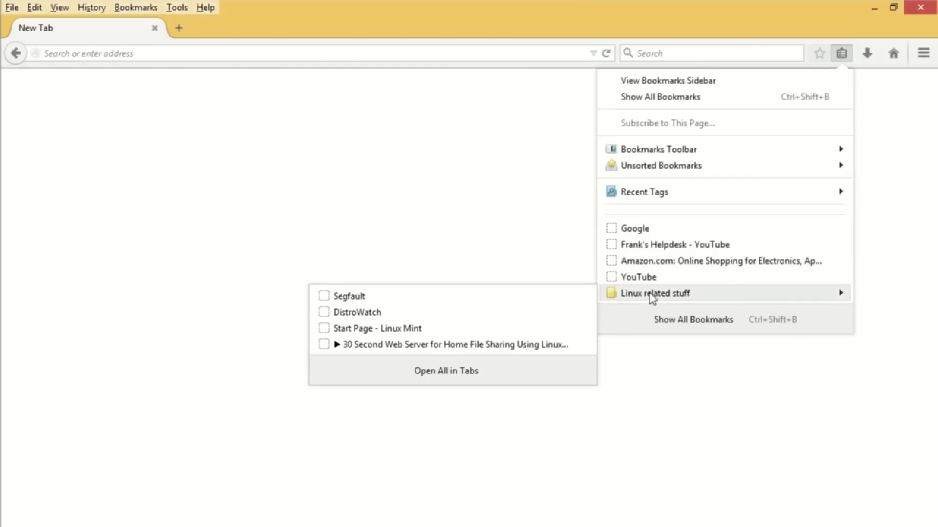
mouse_move(652, 283)
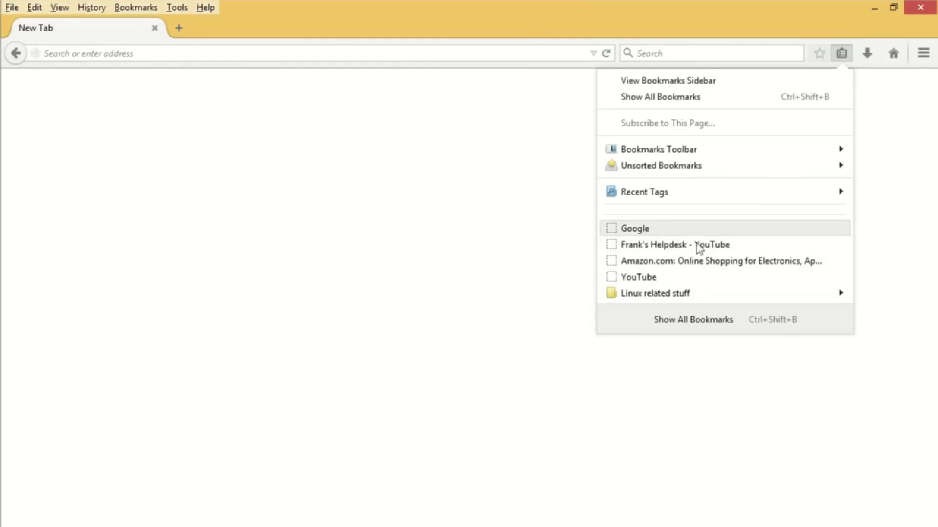
mouse_move(631, 233)
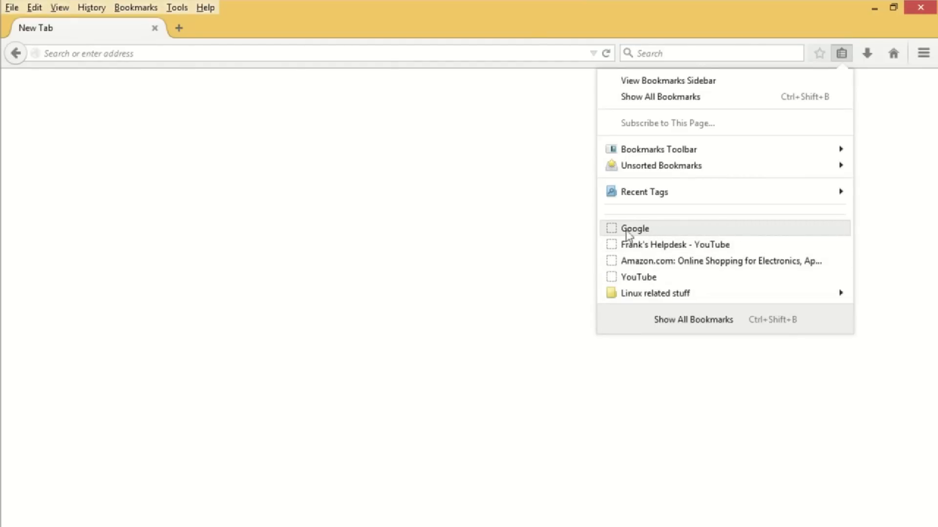
mouse_move(633, 238)
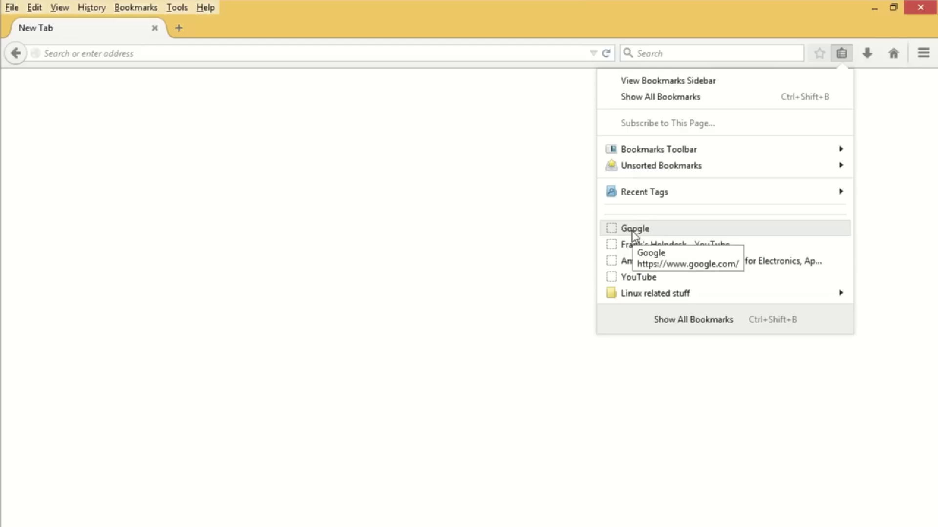
mouse_move(501, 236)
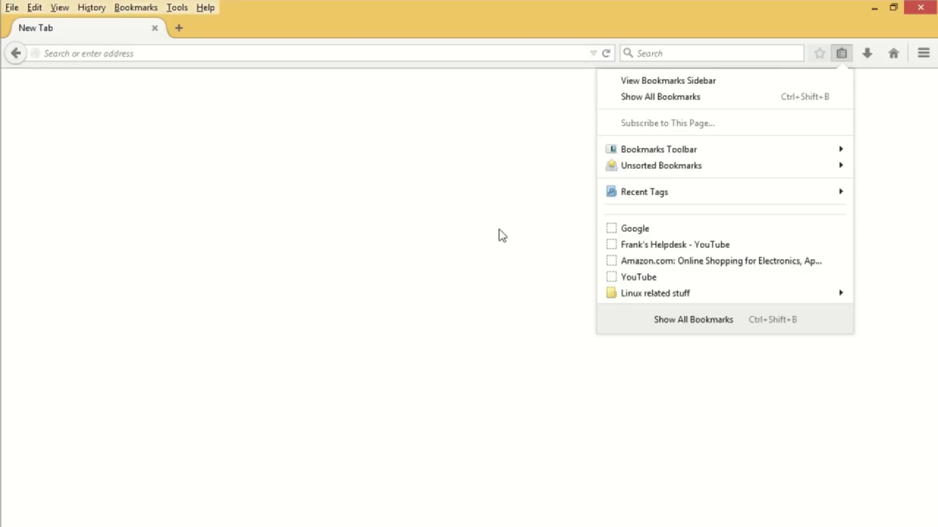